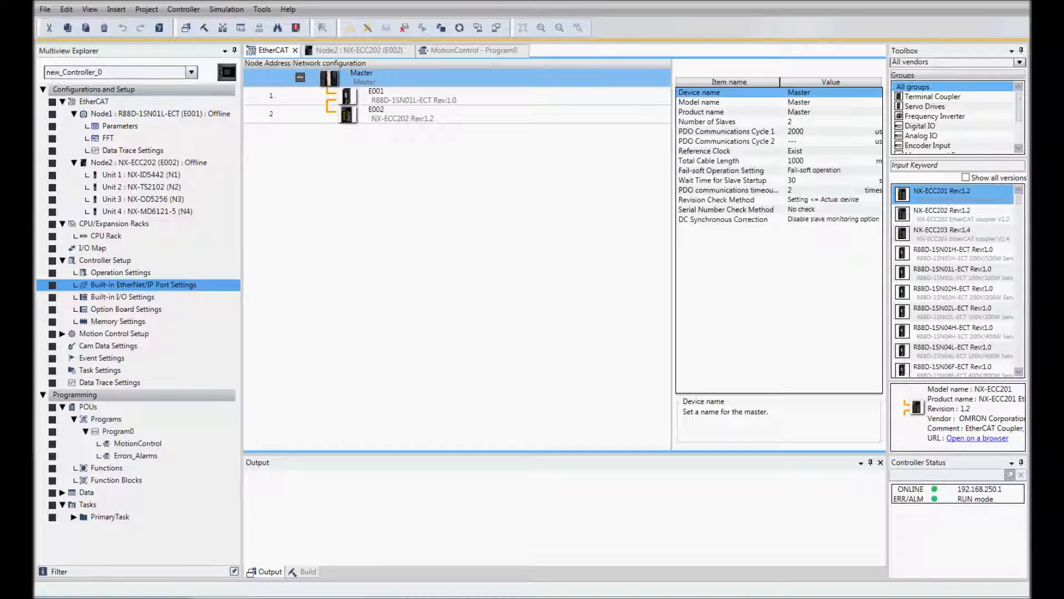
mouse_move(924, 500)
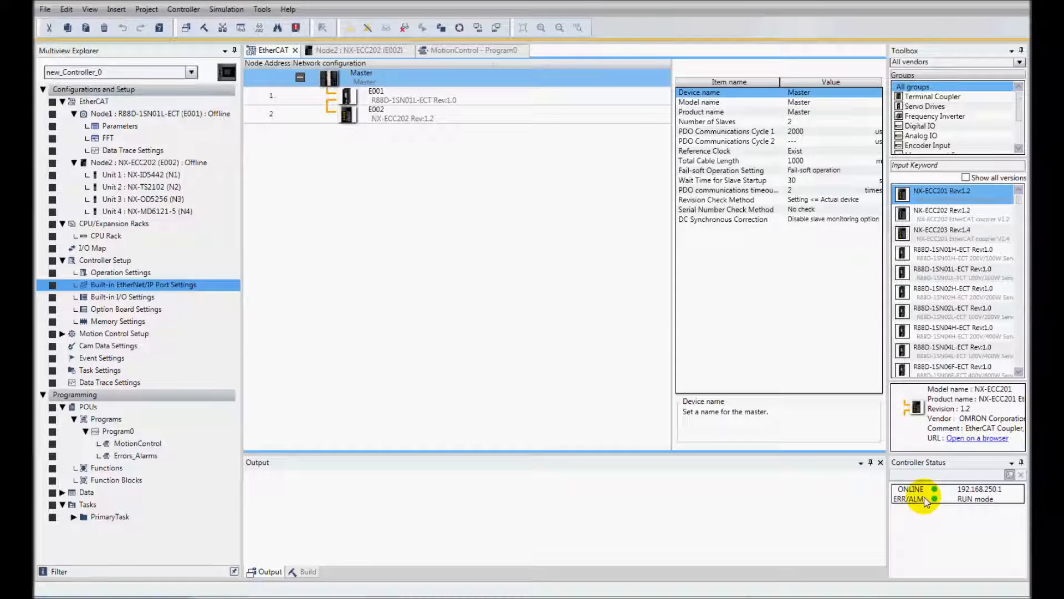
mouse_move(977, 503)
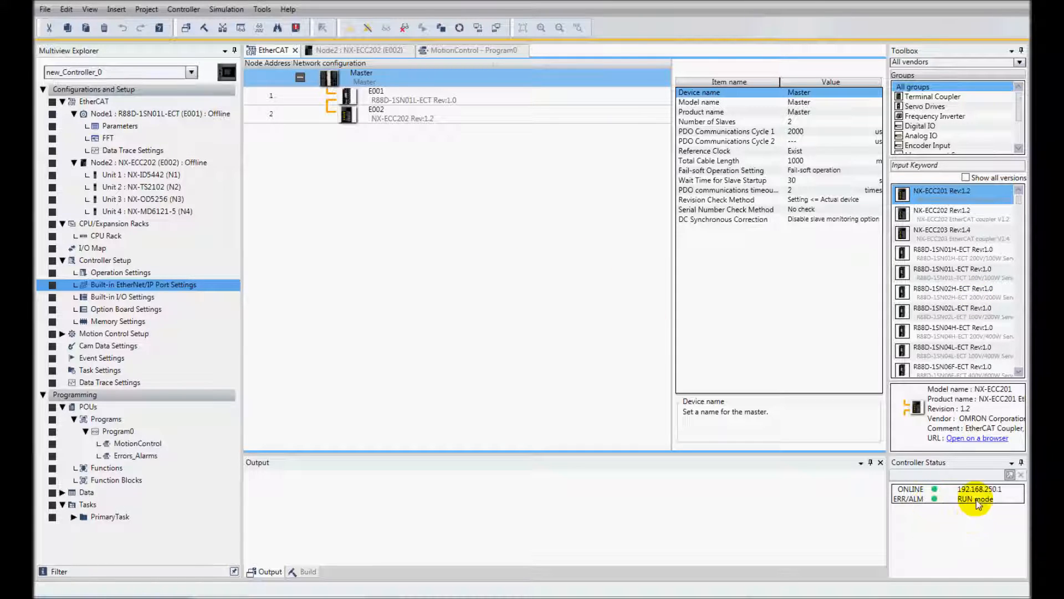
mouse_move(966, 519)
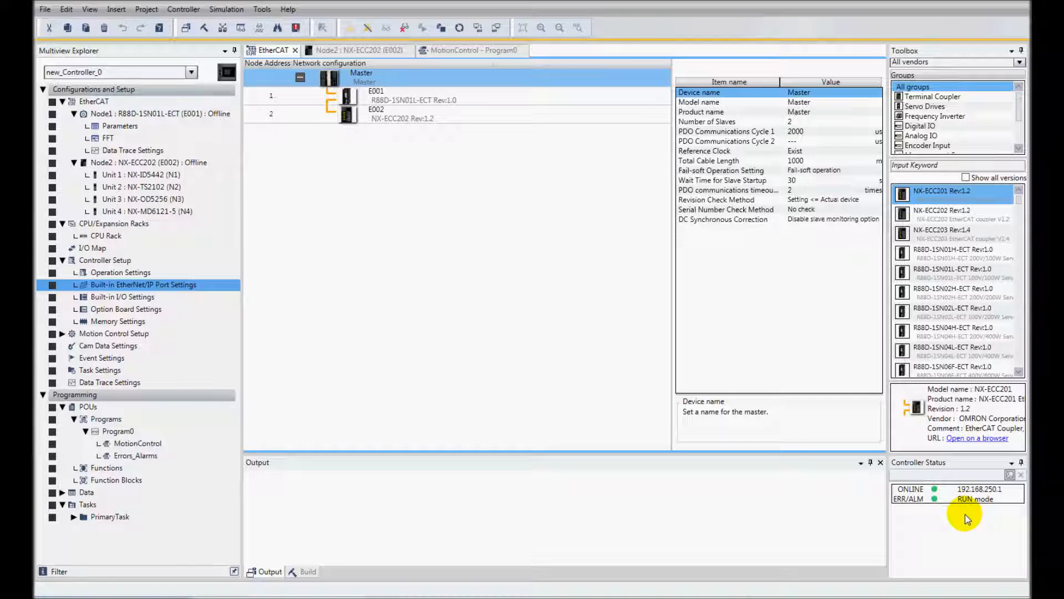
mouse_move(386, 198)
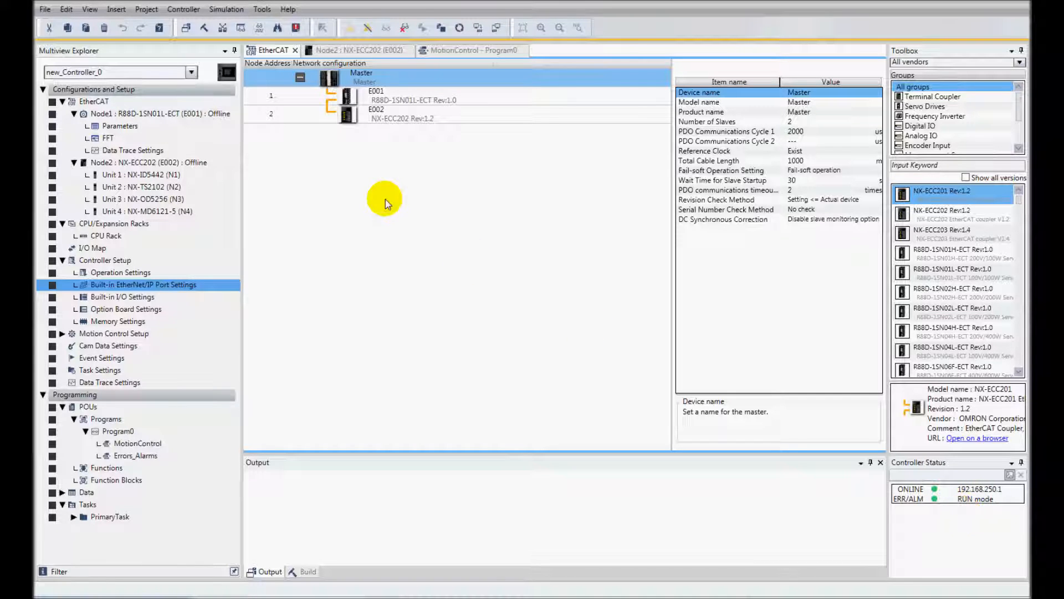
mouse_move(326, 149)
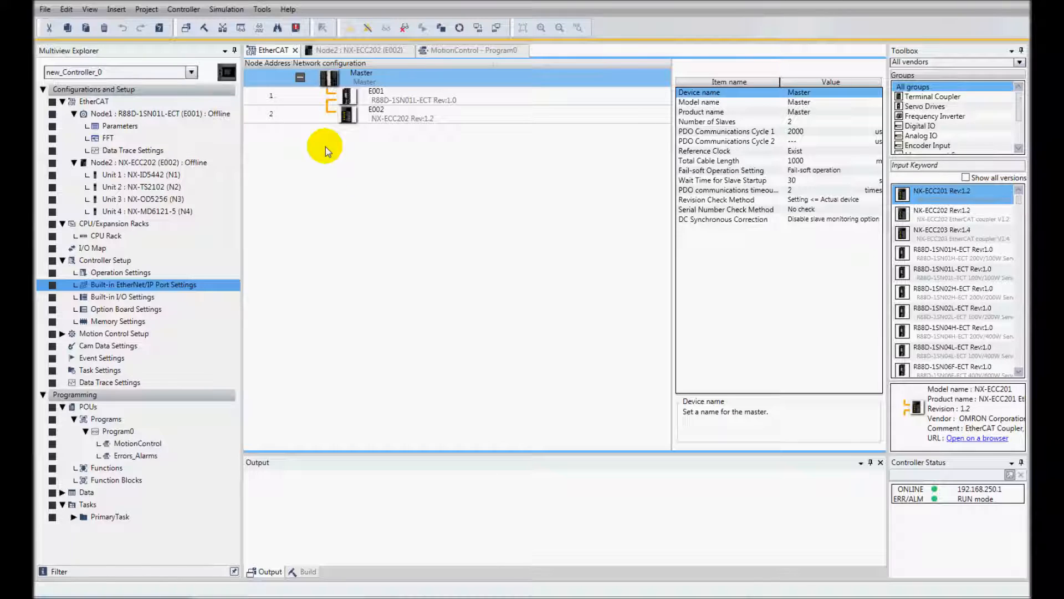
mouse_move(399, 104)
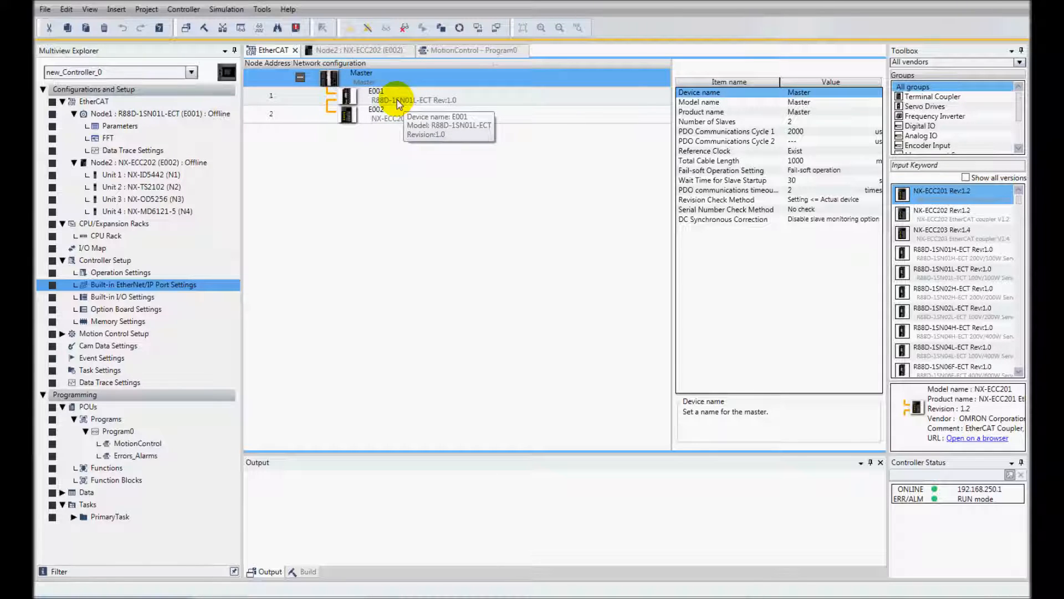
mouse_move(390, 125)
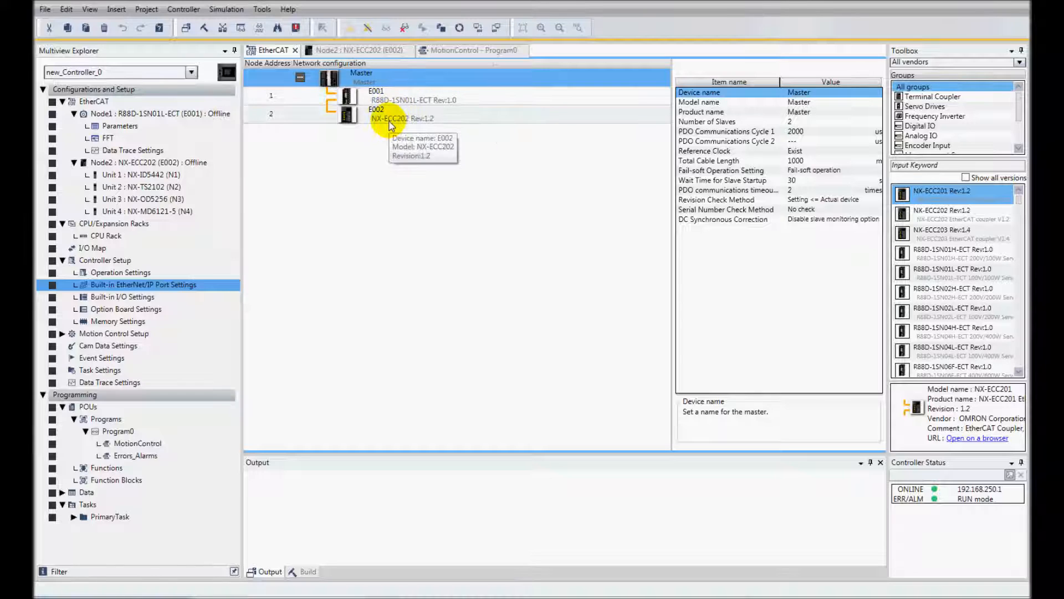
mouse_move(377, 129)
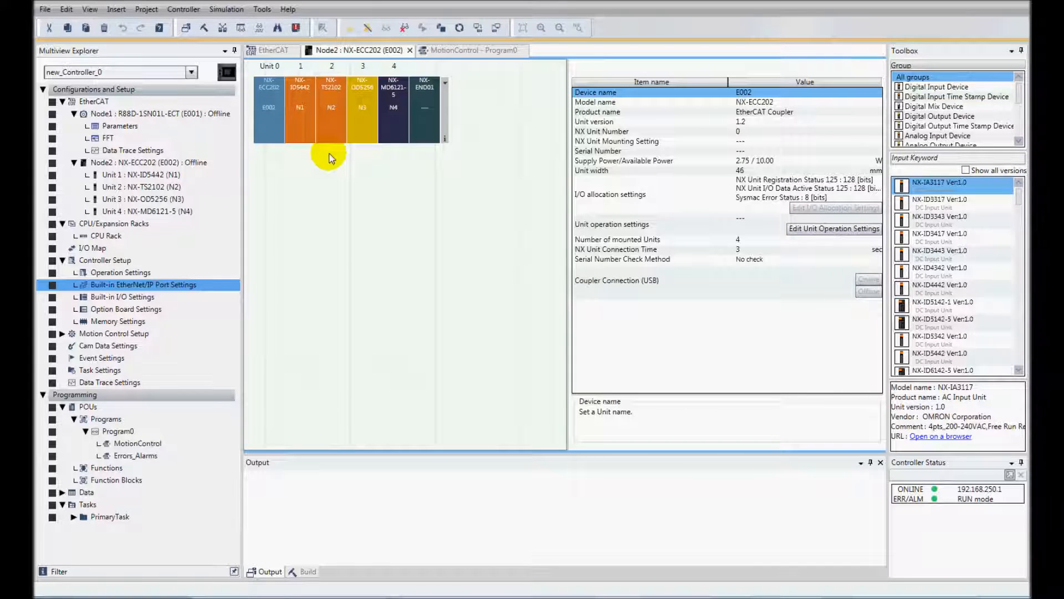
mouse_move(476, 50)
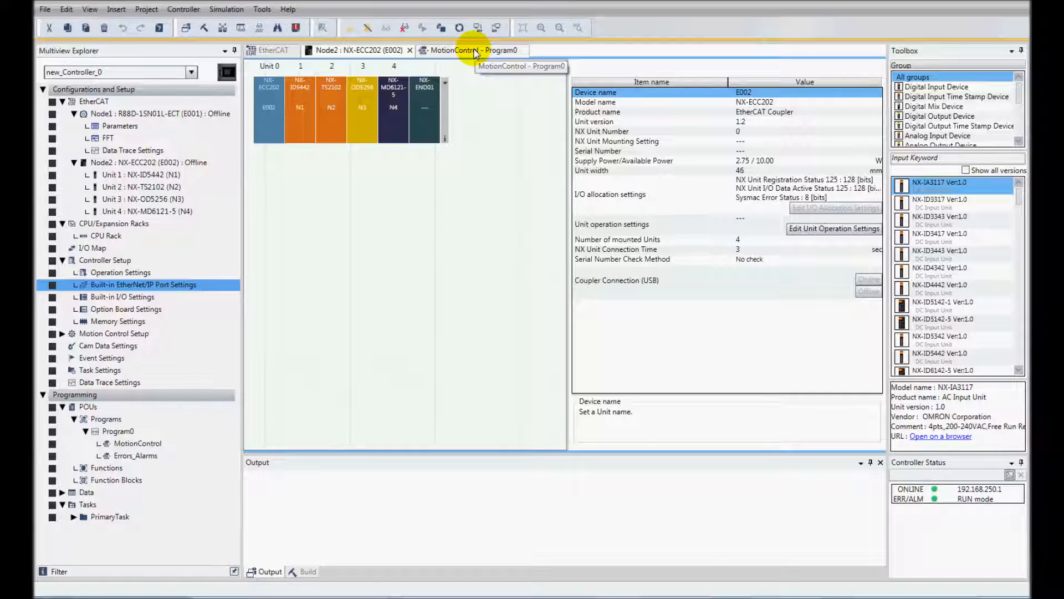
- Display the MotionControl ladder program of Program0
click(454, 50)
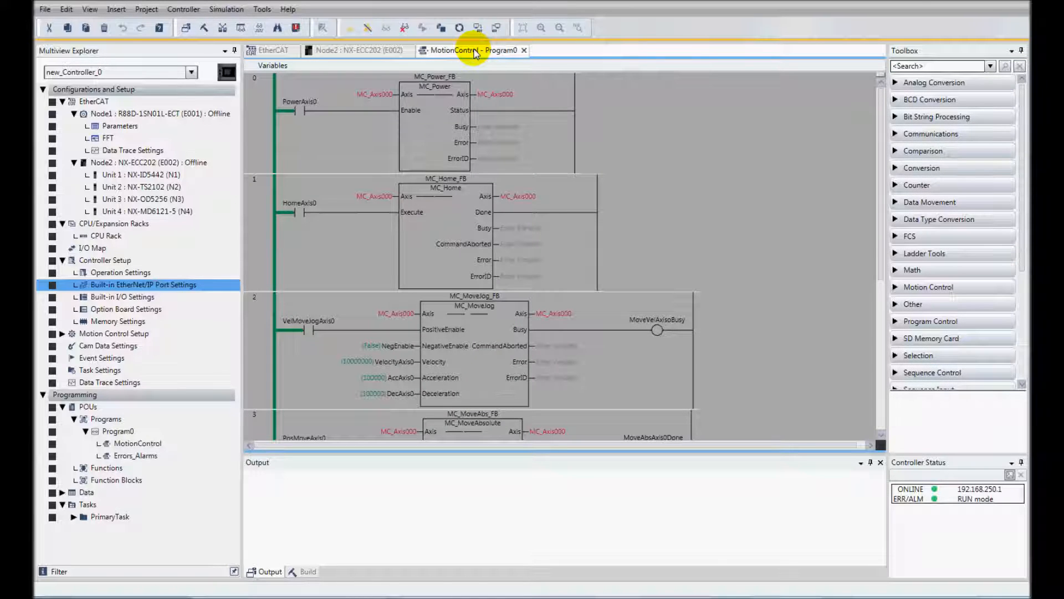
- Target the controller backup at C:\_NX1P\_Backup Restore 1S with NX, including EtherCAT slaves
click(261, 9)
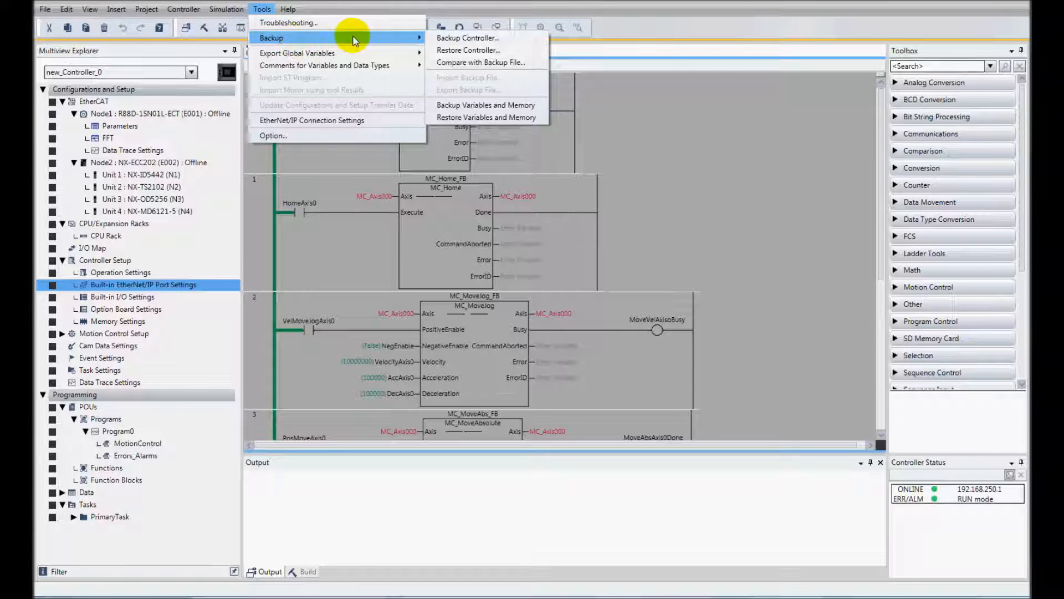
click(467, 37)
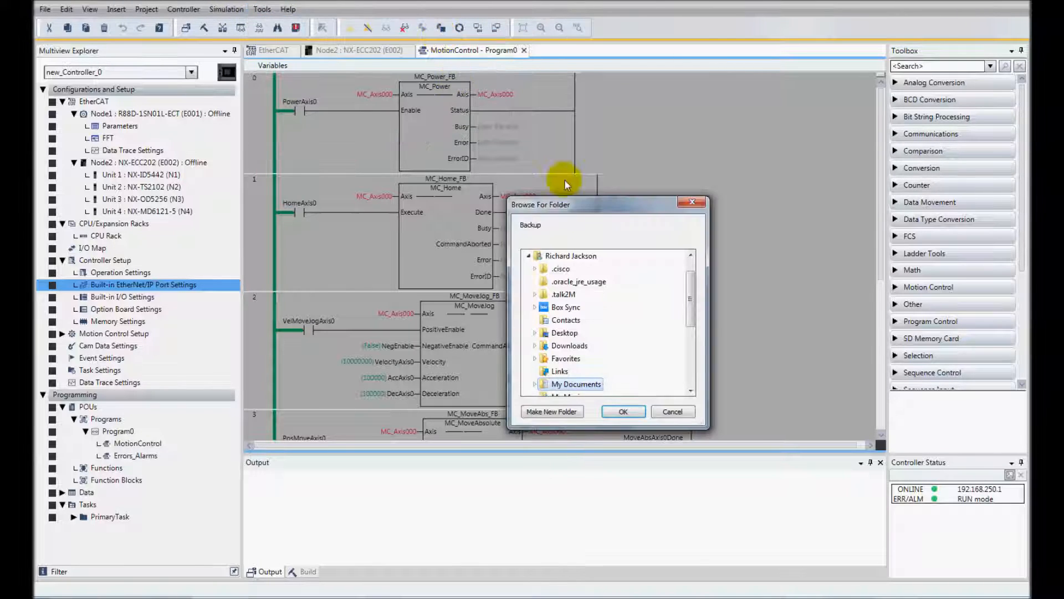
scroll(down, 3)
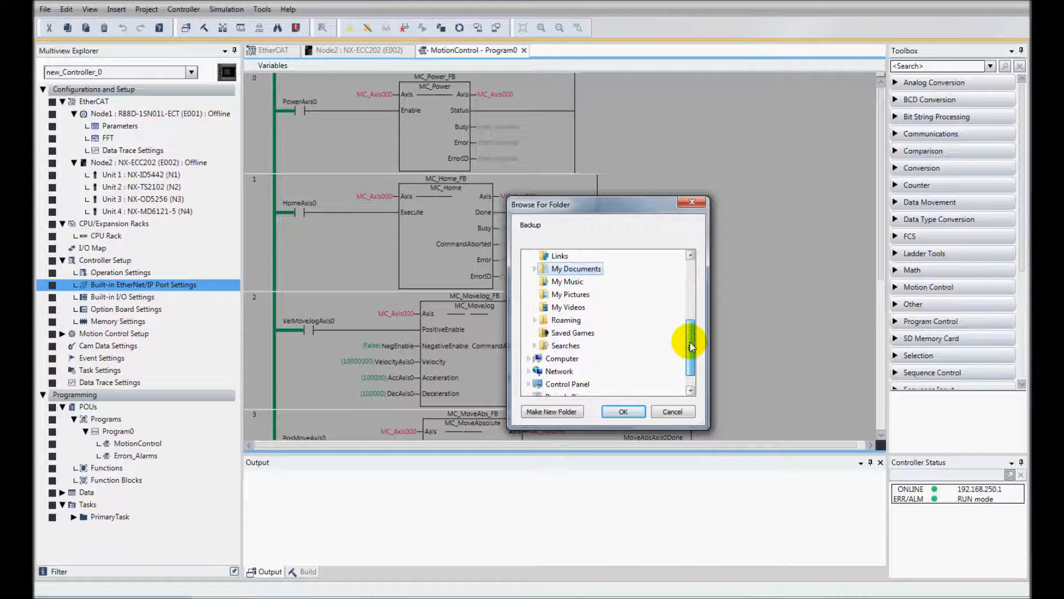
scroll(down, 3)
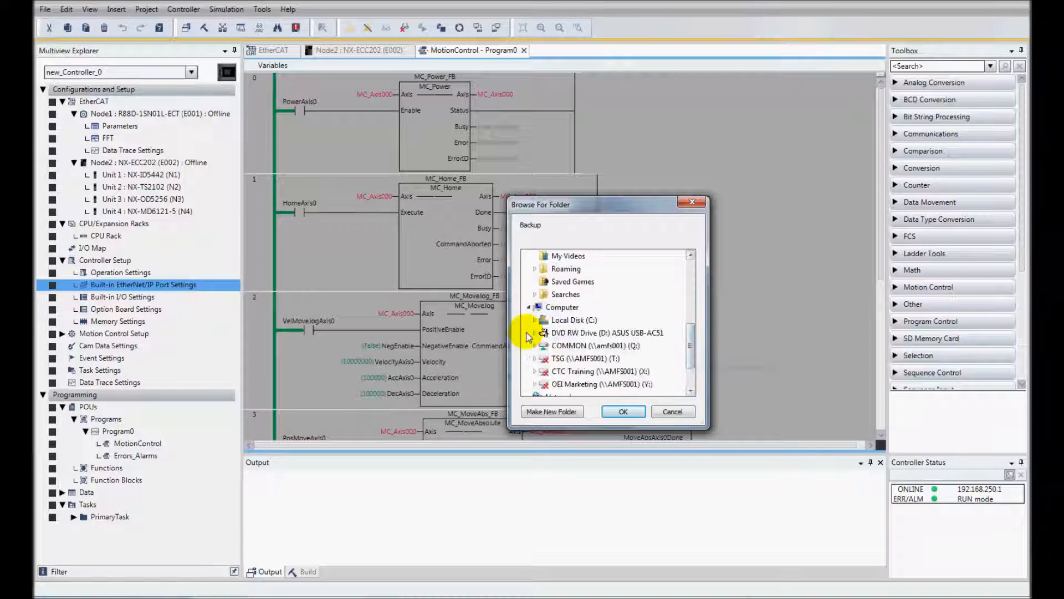
click(535, 319)
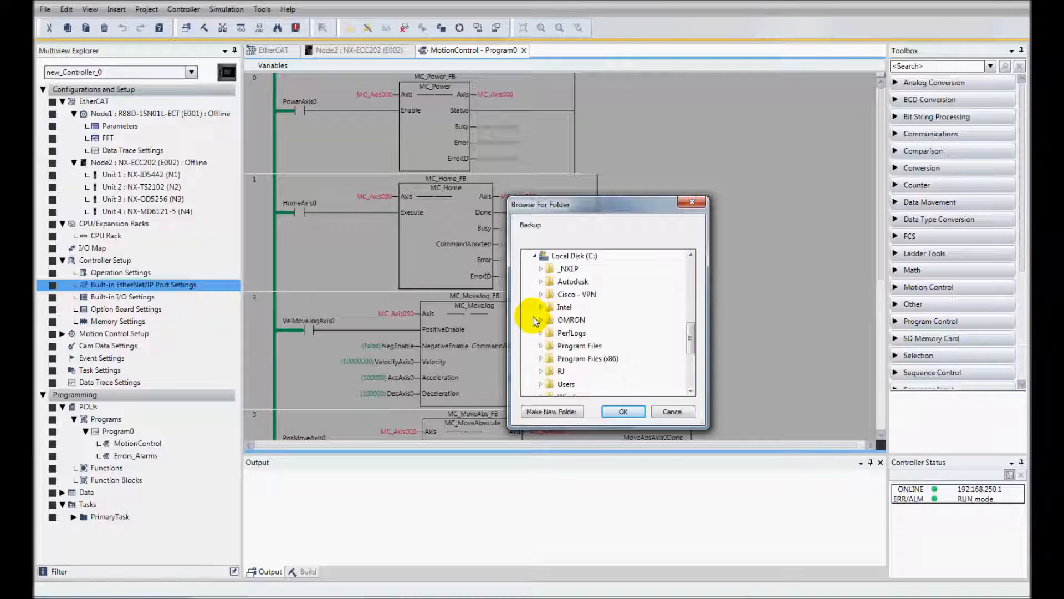
click(541, 268)
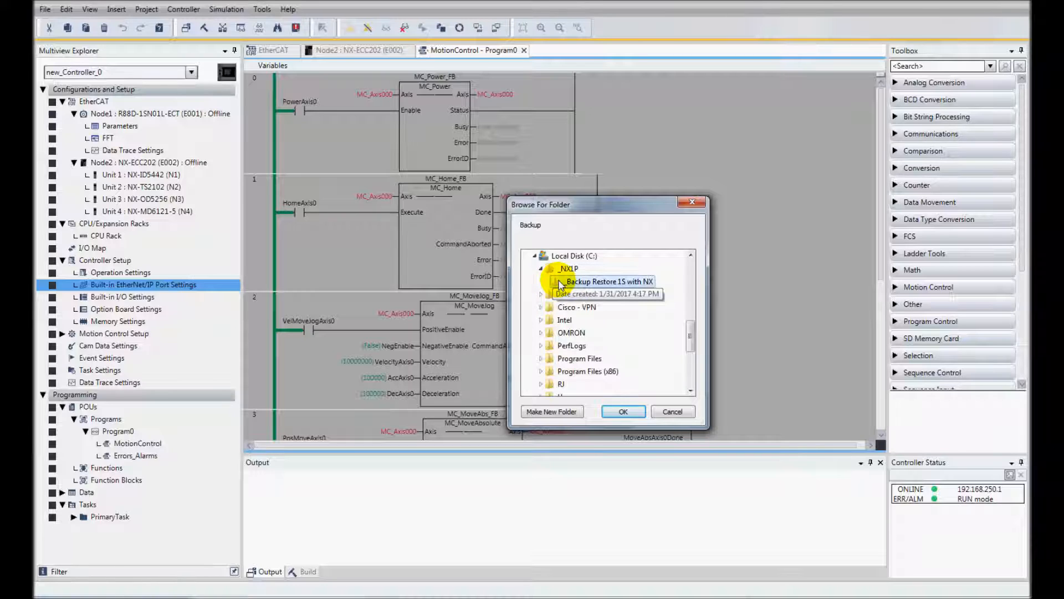
mouse_move(659, 270)
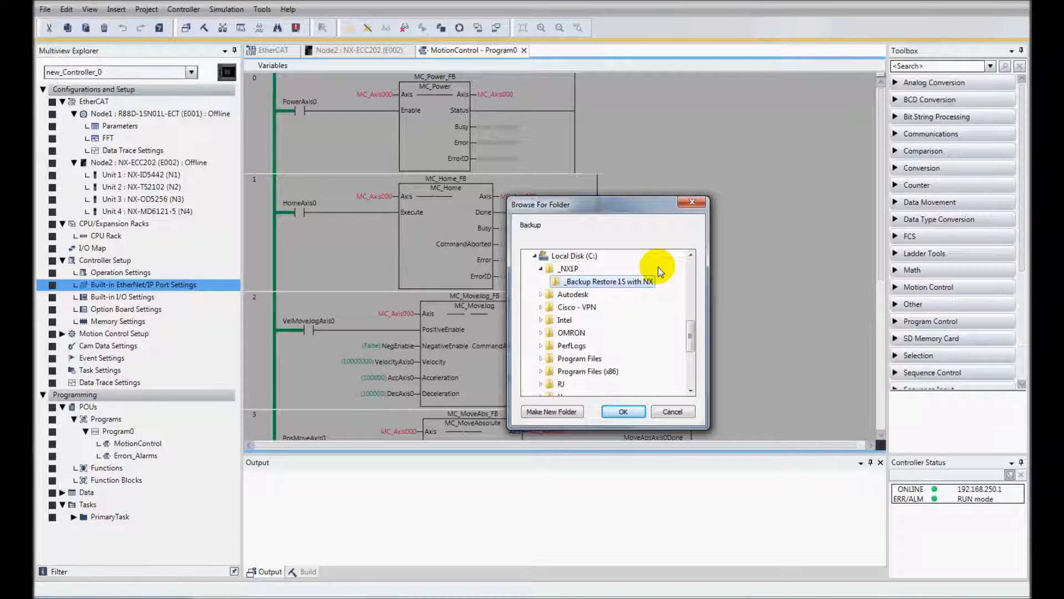
mouse_move(665, 309)
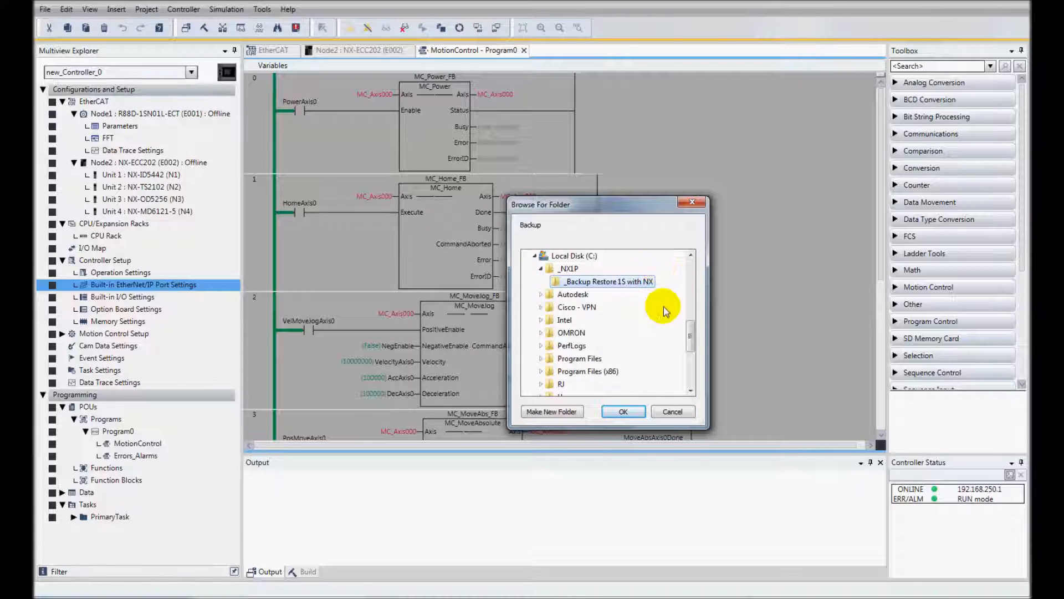
mouse_move(641, 373)
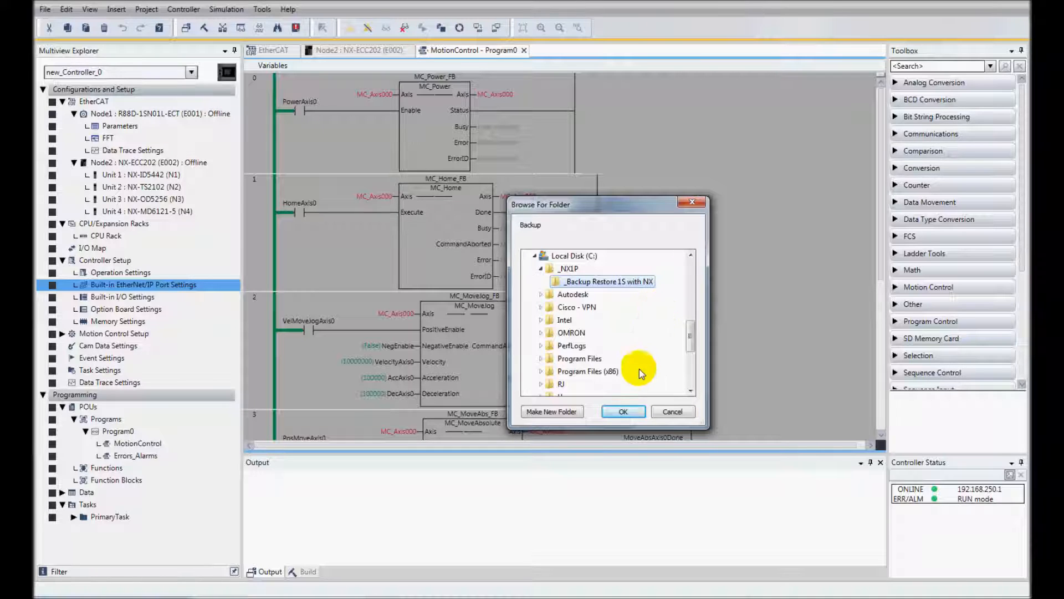
click(622, 411)
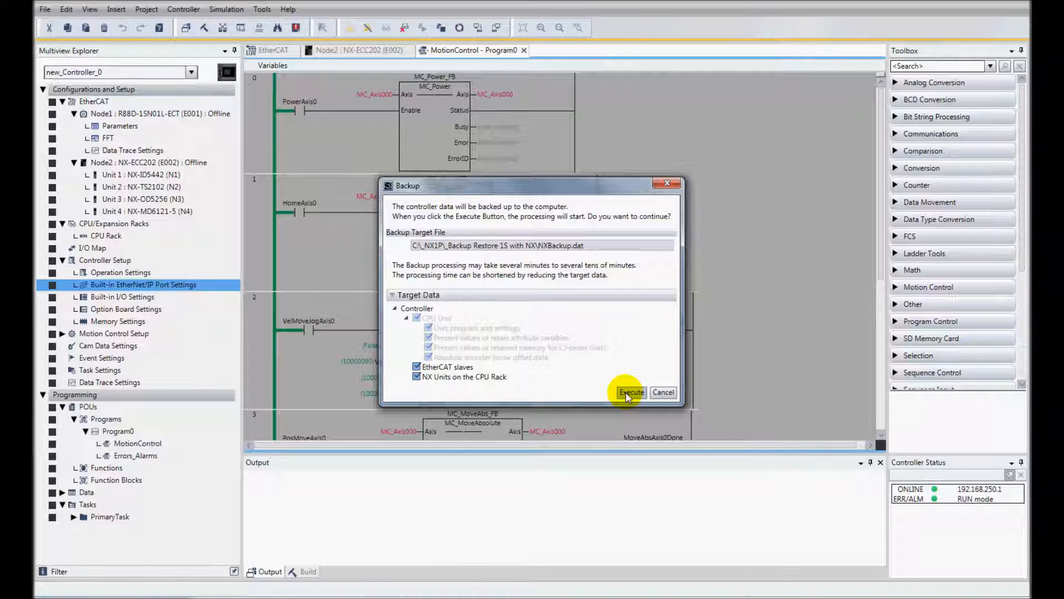
- Execute the controller backup and compare the backed-up data against the controller
click(629, 392)
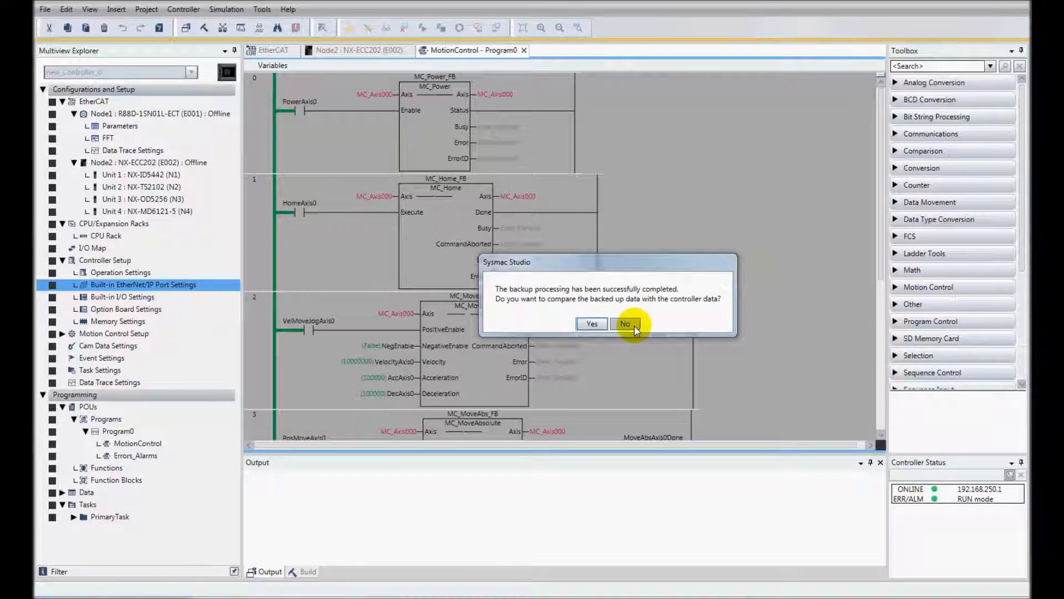
mouse_move(664, 320)
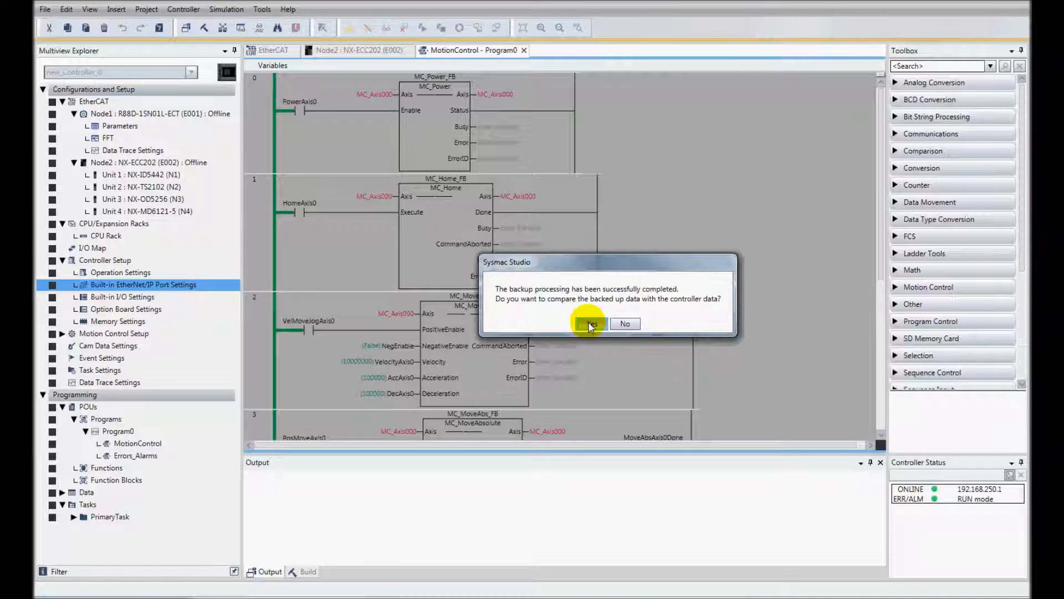
click(589, 322)
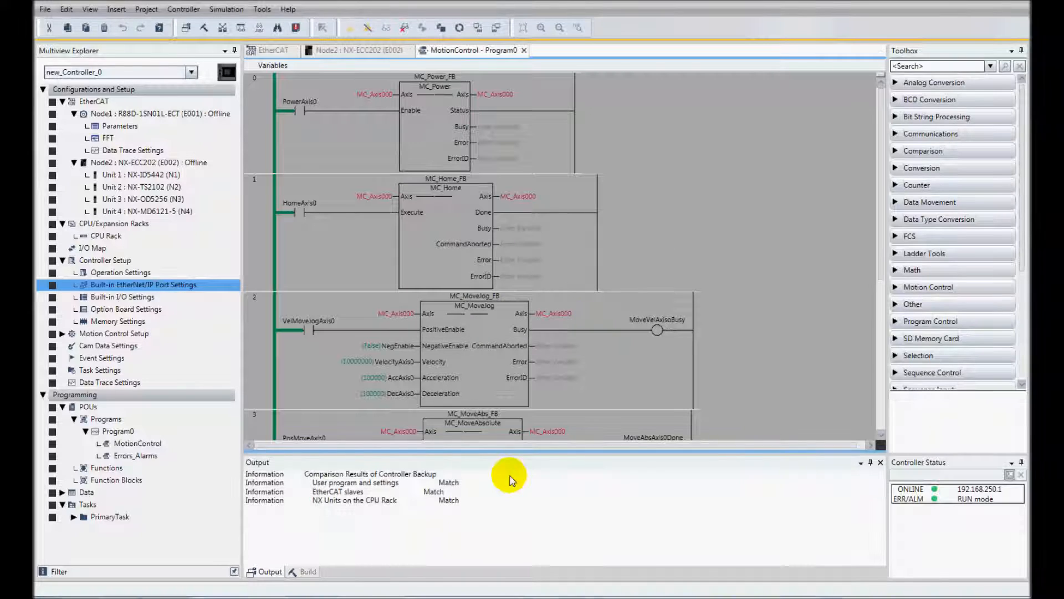
mouse_move(488, 488)
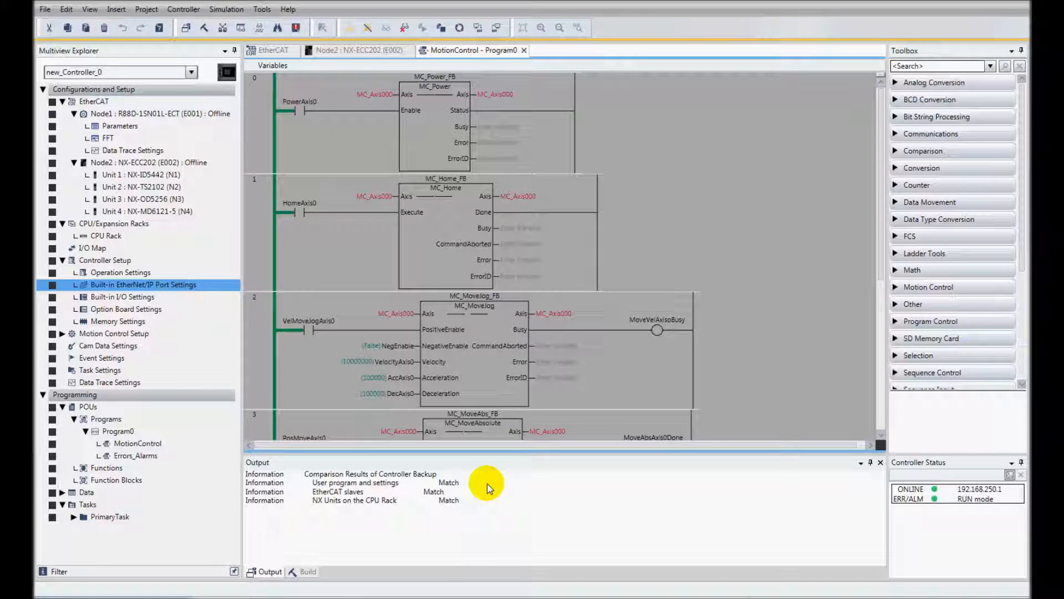
mouse_move(467, 499)
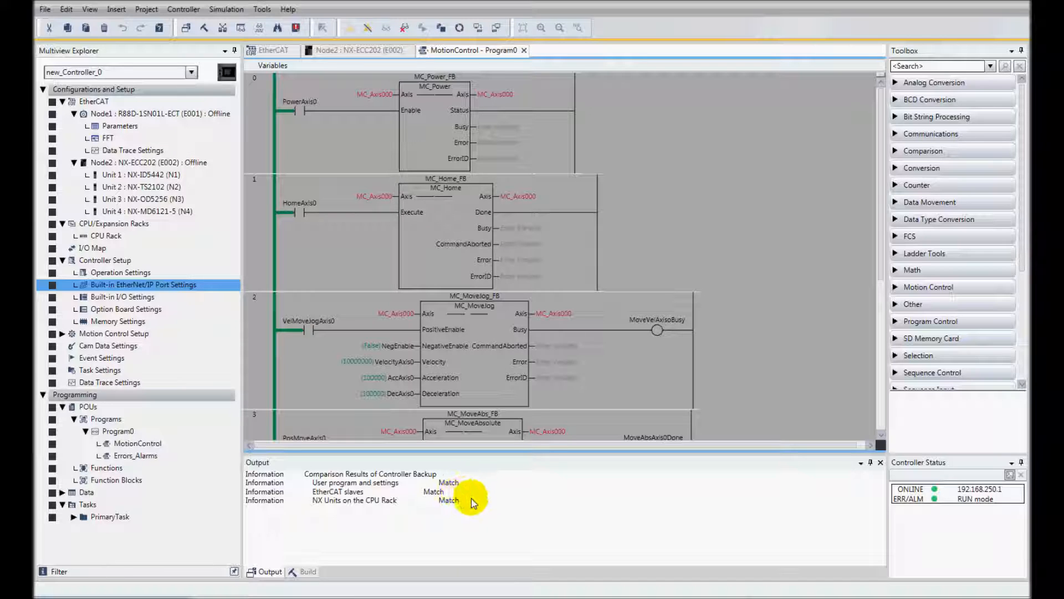
mouse_move(463, 506)
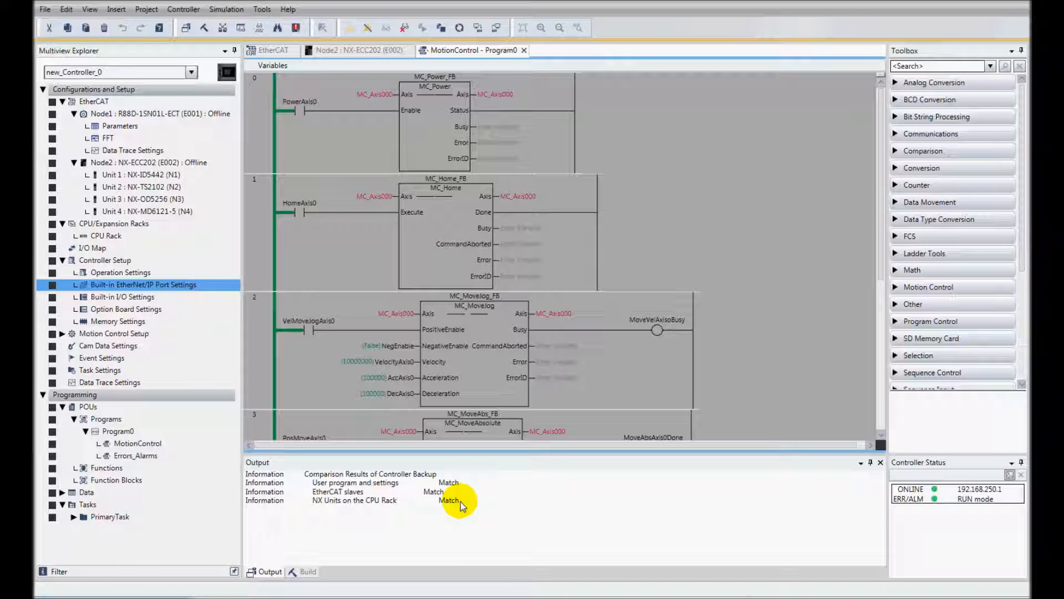
mouse_move(901, 209)
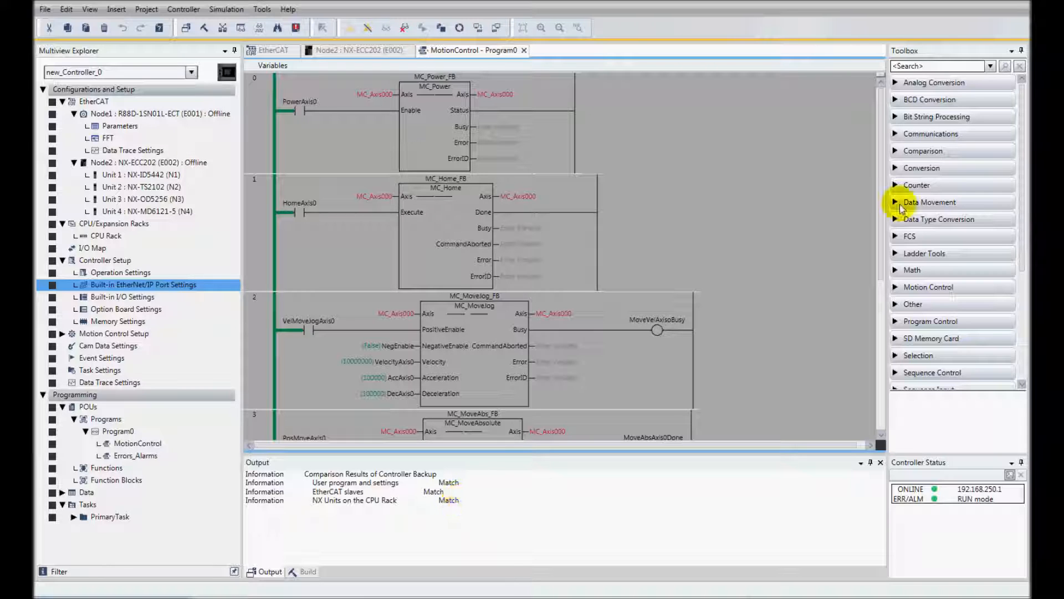
mouse_move(730, 131)
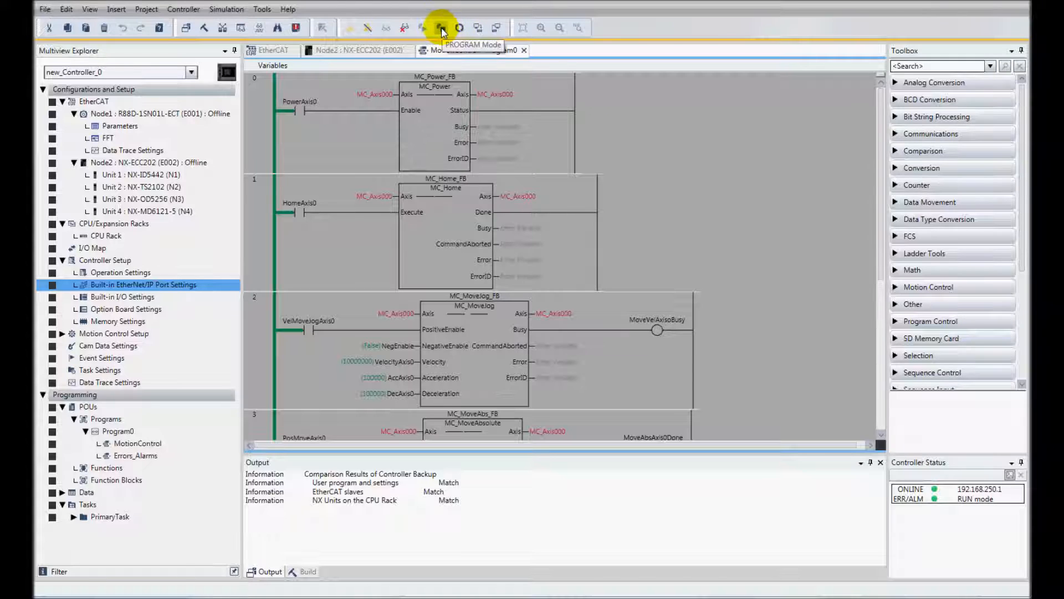
- Switch the controller to PROGRAM mode and clear all its memory, acknowledging success
click(441, 28)
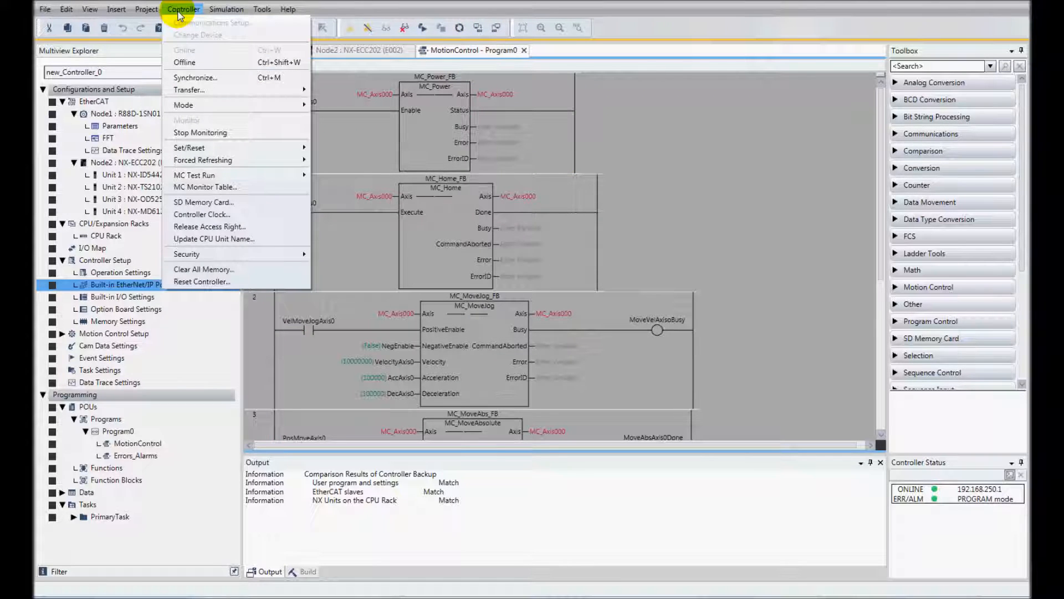
mouse_move(202, 269)
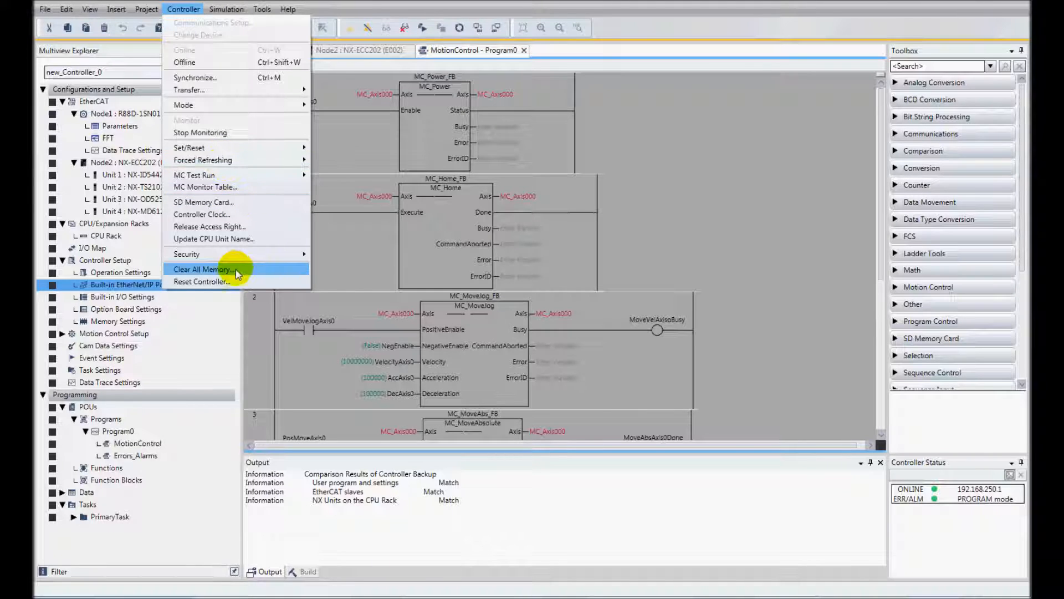
click(202, 269)
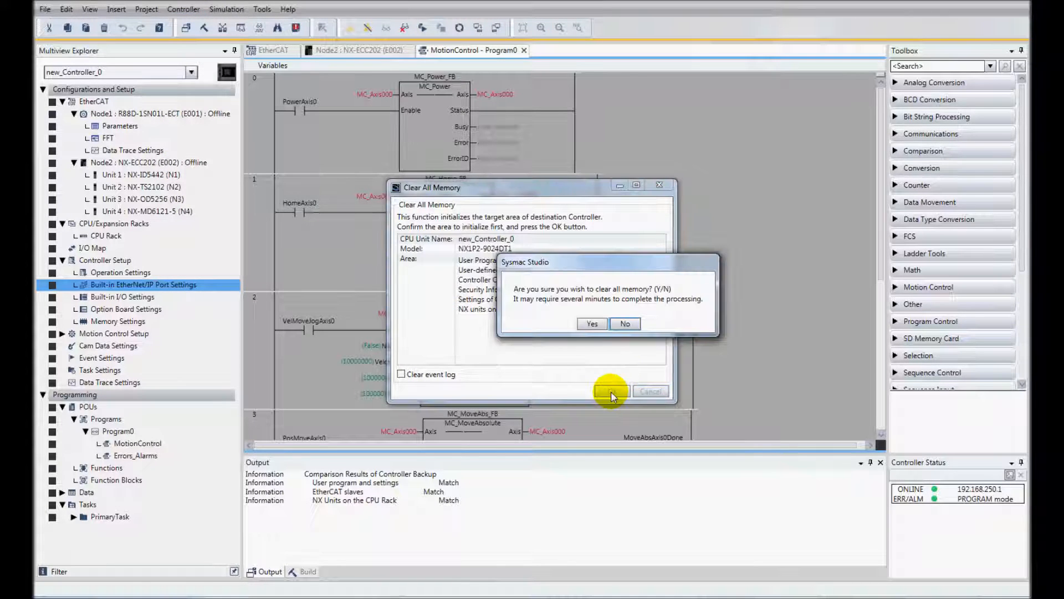
click(624, 322)
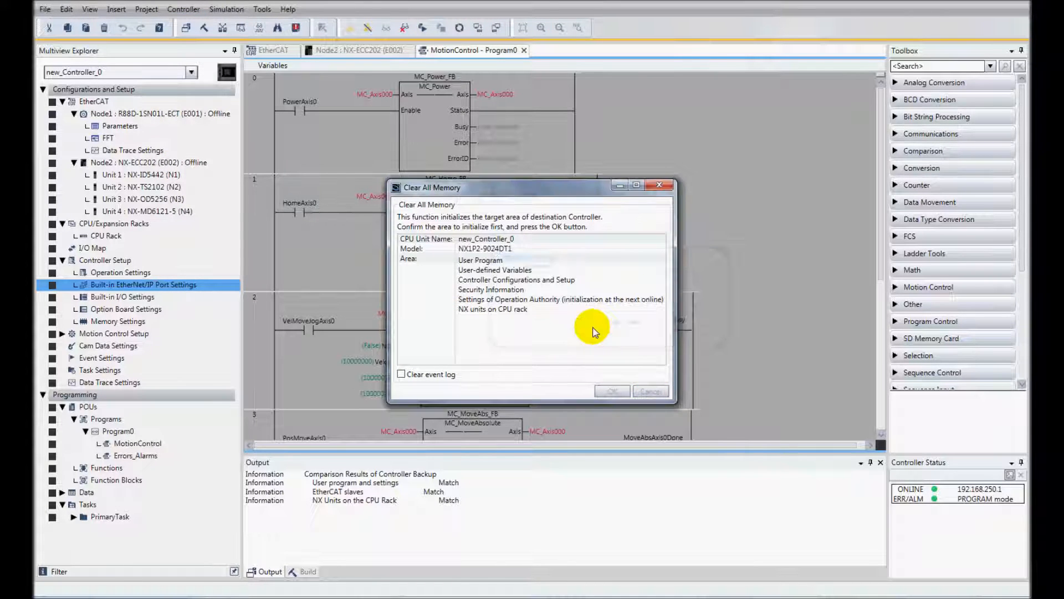
mouse_move(738, 260)
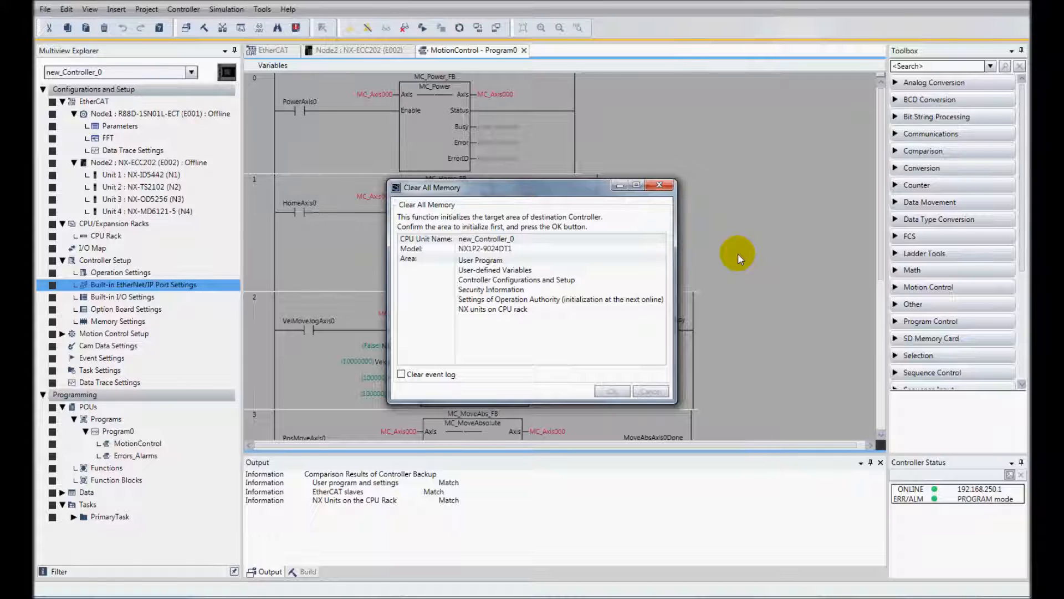
click(611, 390)
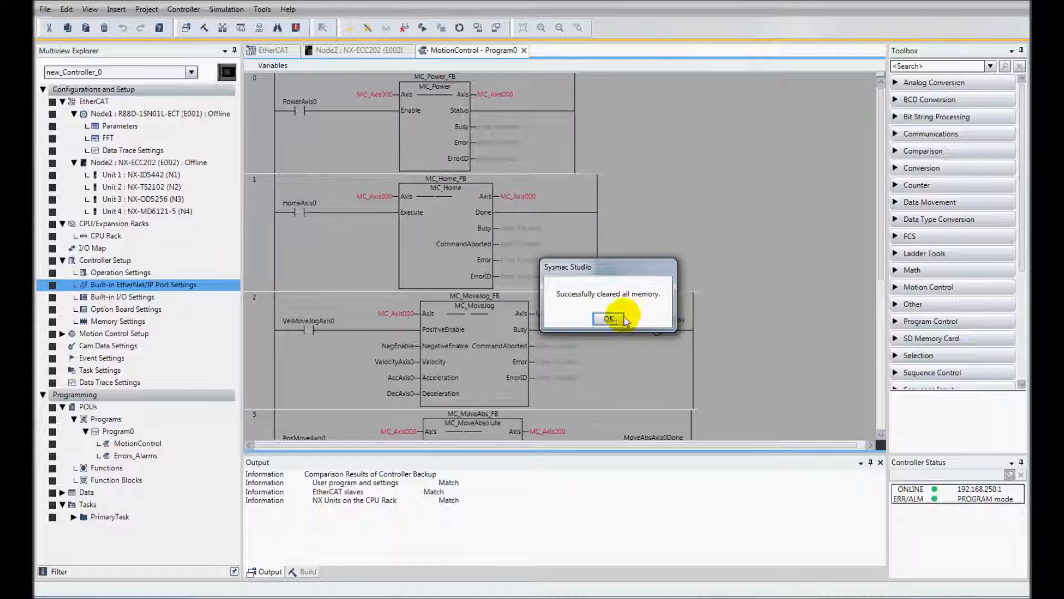
click(608, 319)
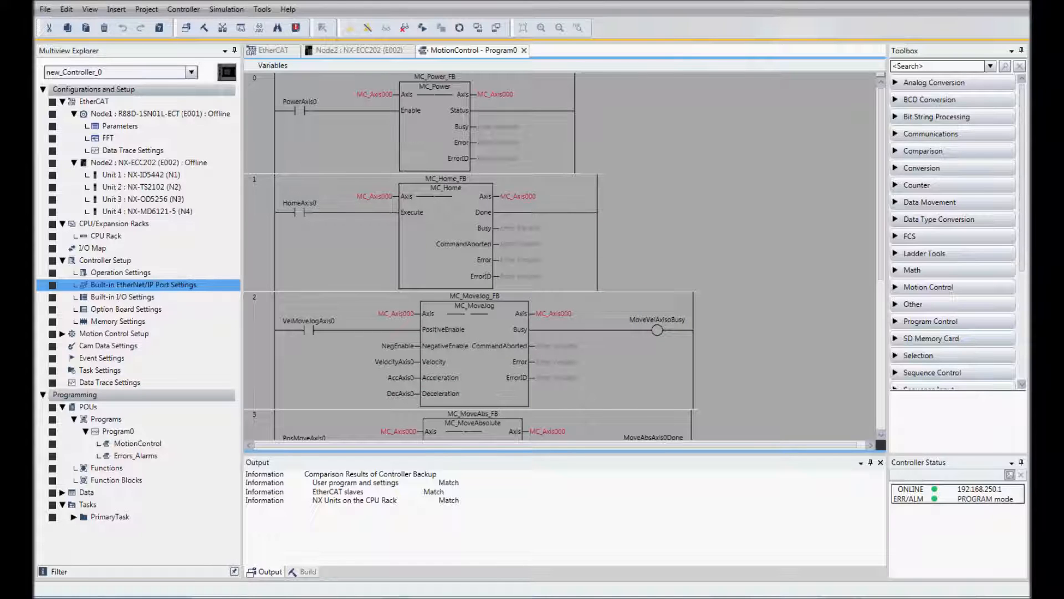
- Go online with the empty project, declining to write the project name to the CPU Unit
click(92, 100)
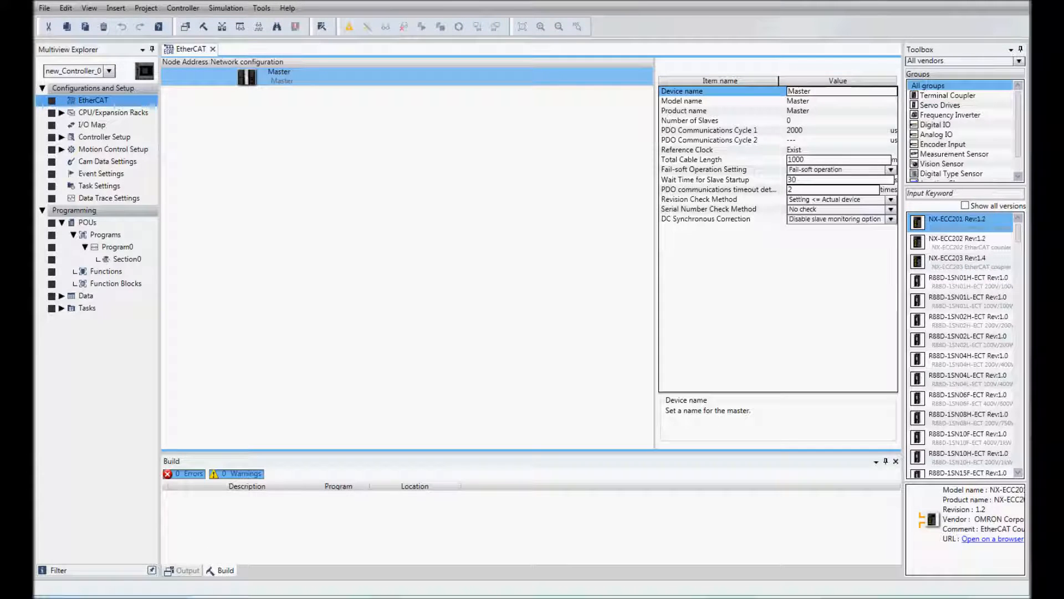
mouse_move(423, 186)
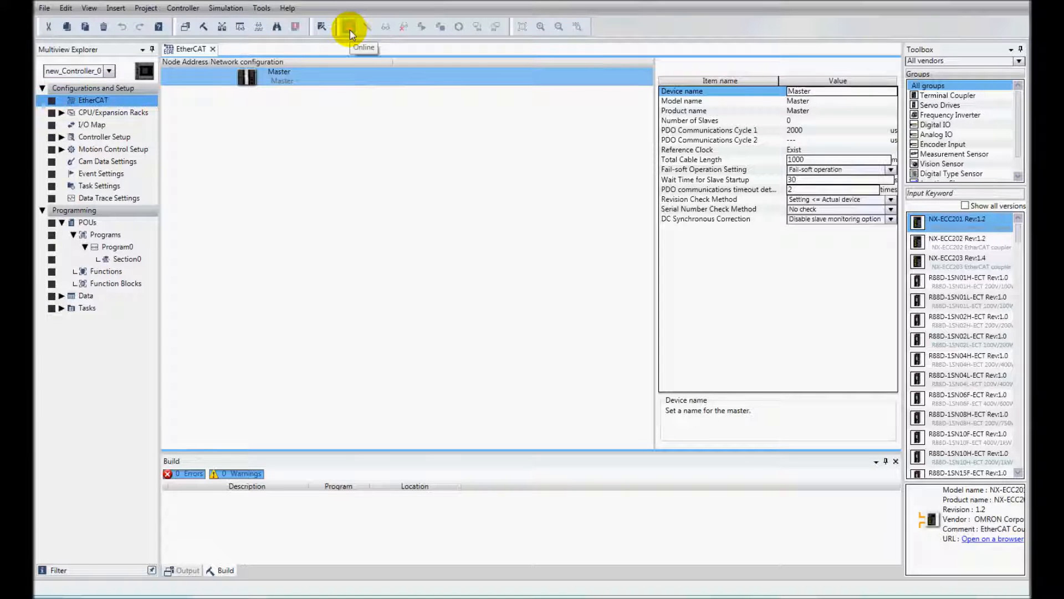
click(349, 27)
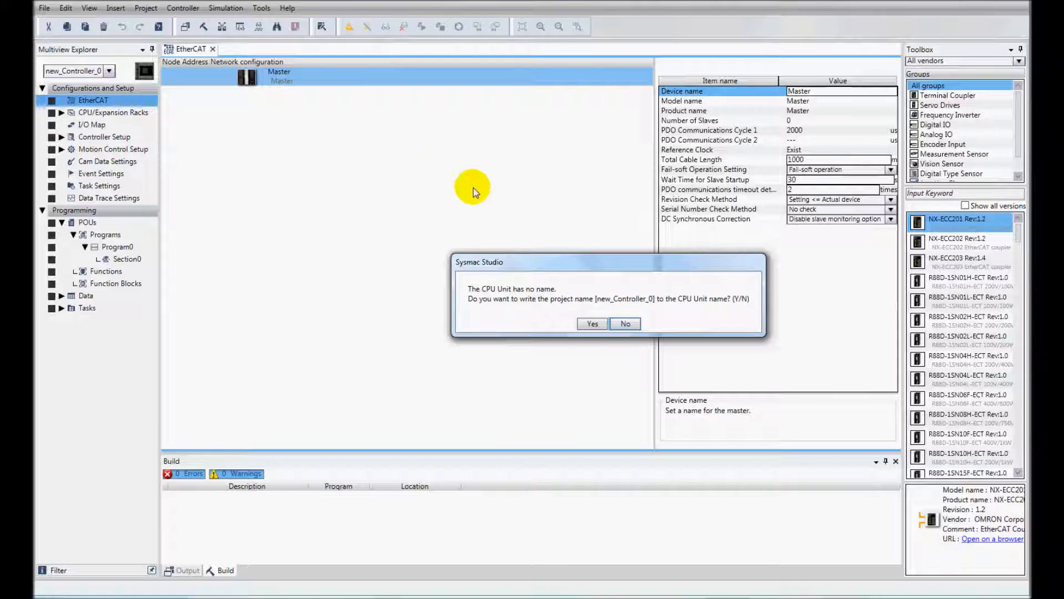
mouse_move(617, 304)
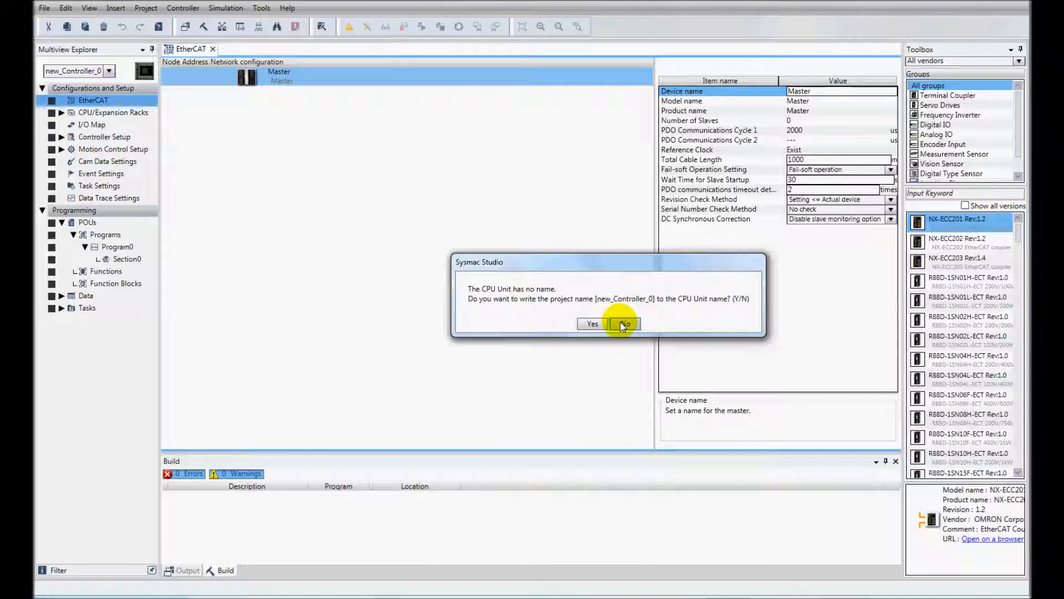
click(624, 323)
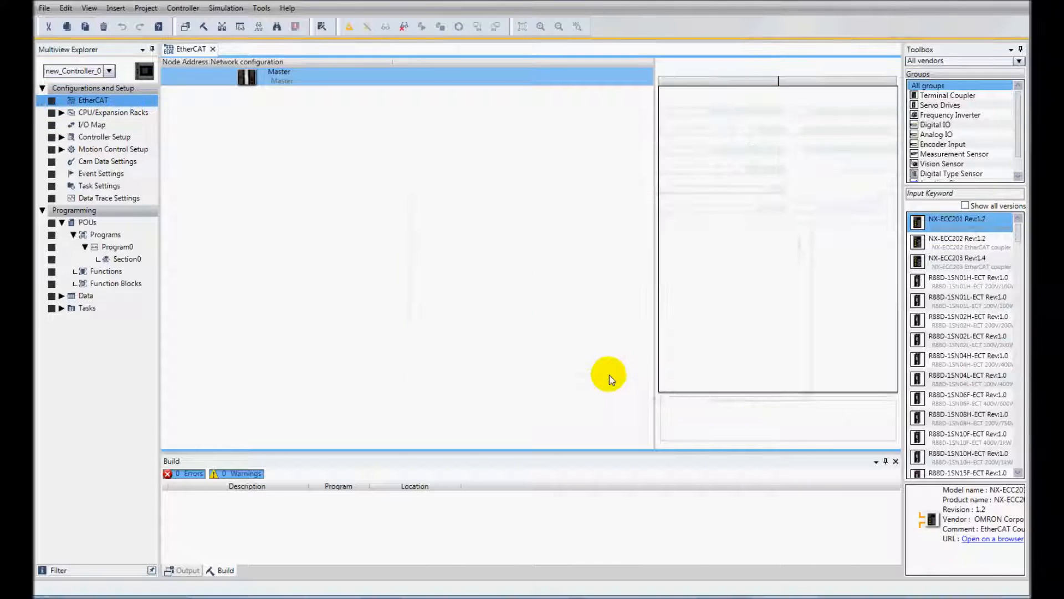
- Select the backup folder under C:\_NX1P as the restore source for the controller
click(261, 8)
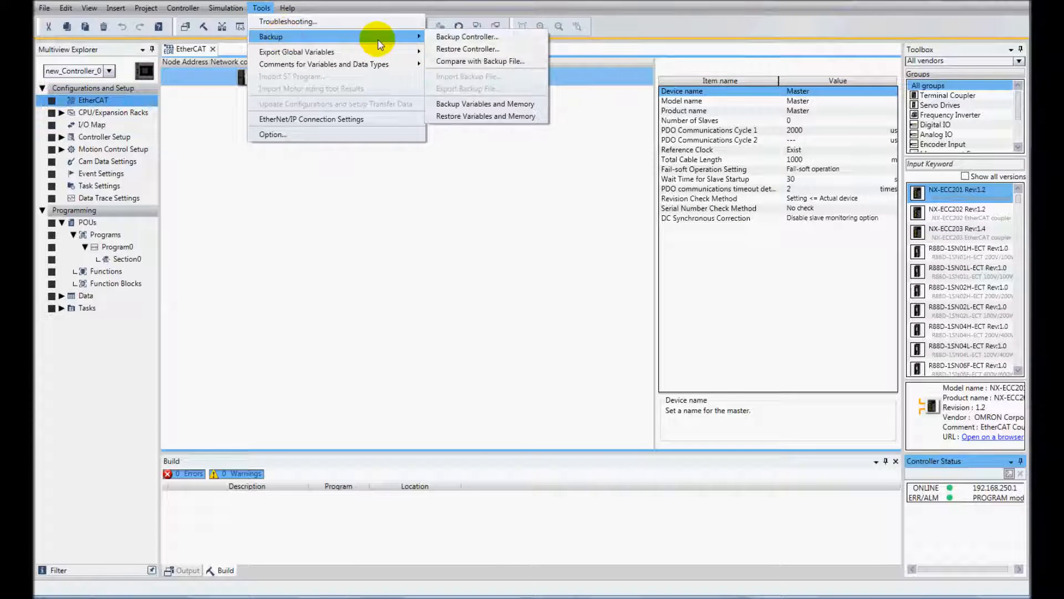
mouse_move(467, 47)
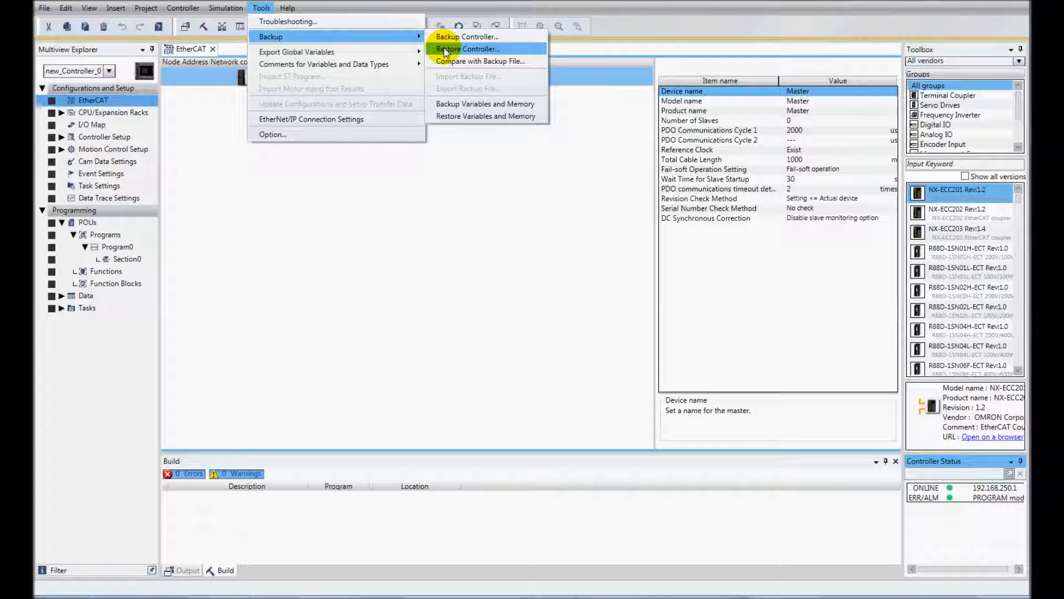
click(466, 47)
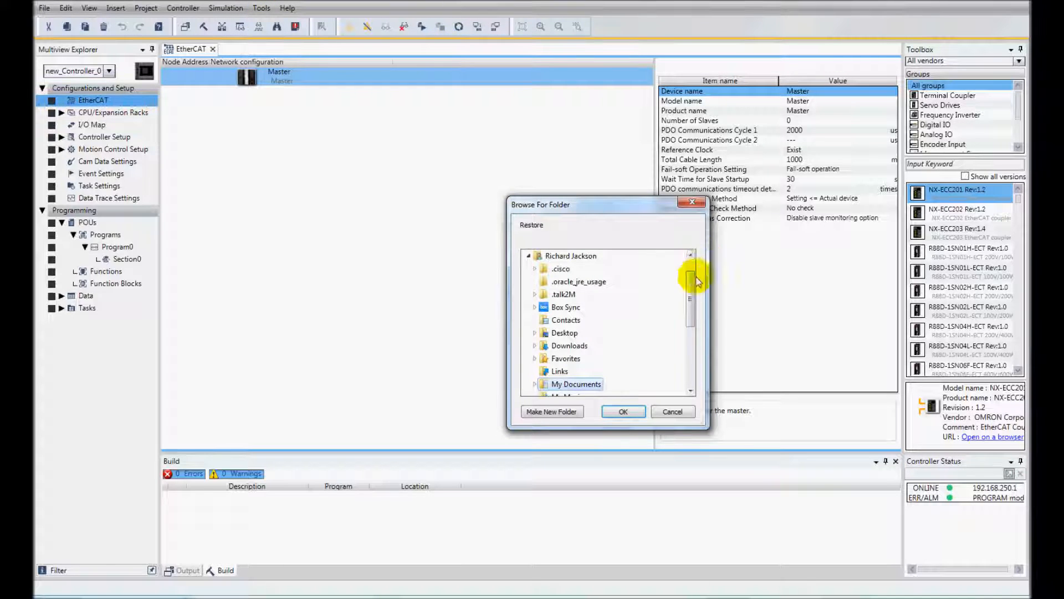
scroll(down, 3)
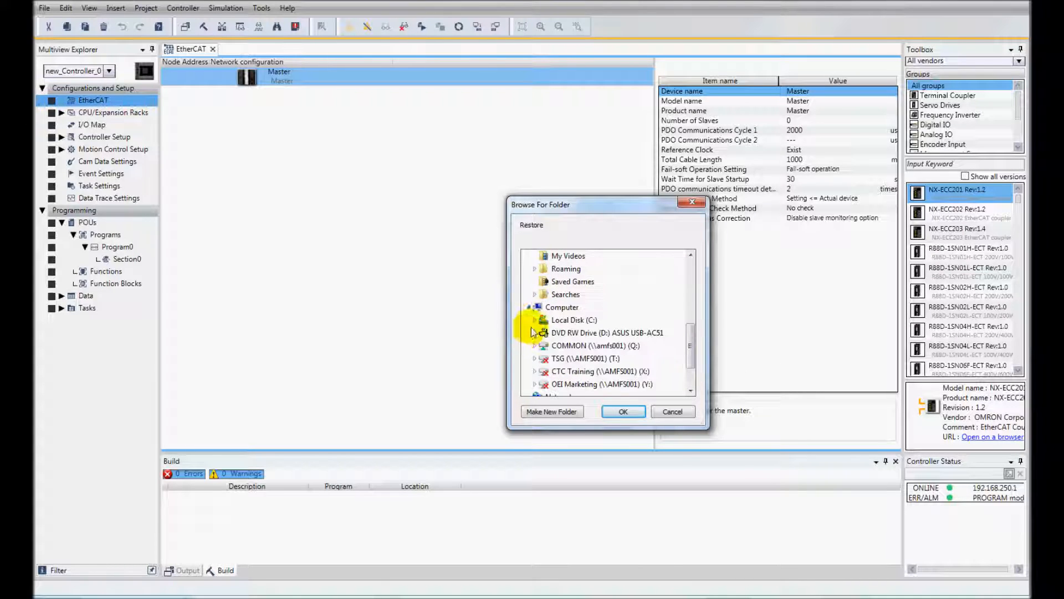
click(534, 320)
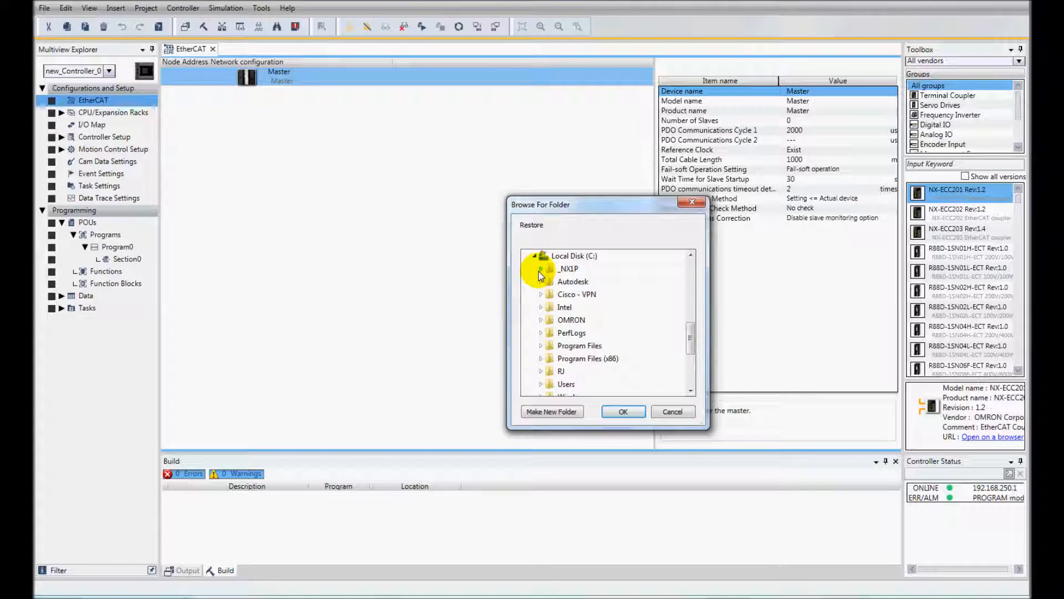
click(540, 268)
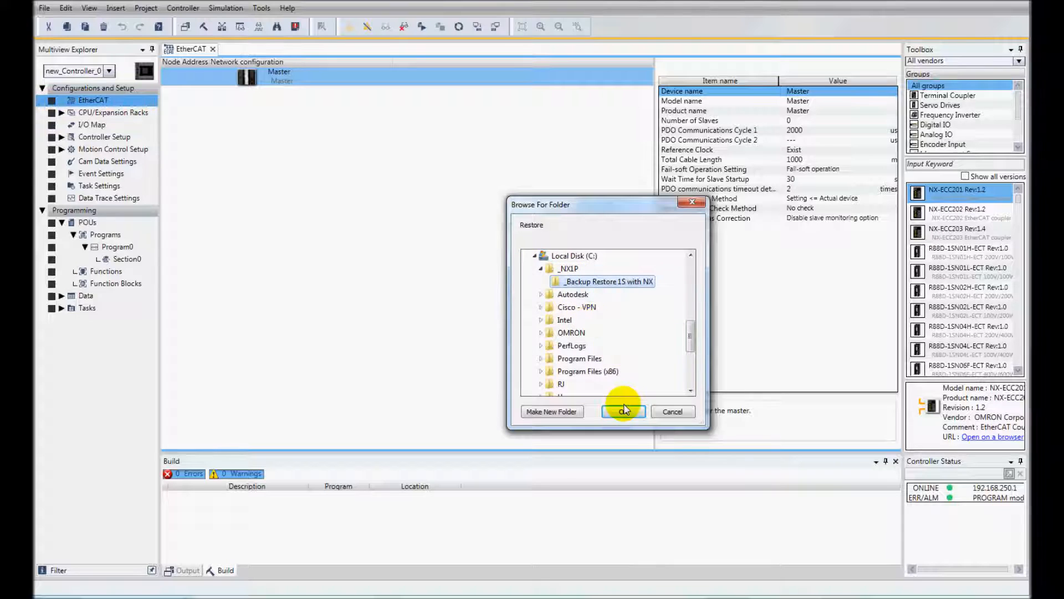
click(622, 411)
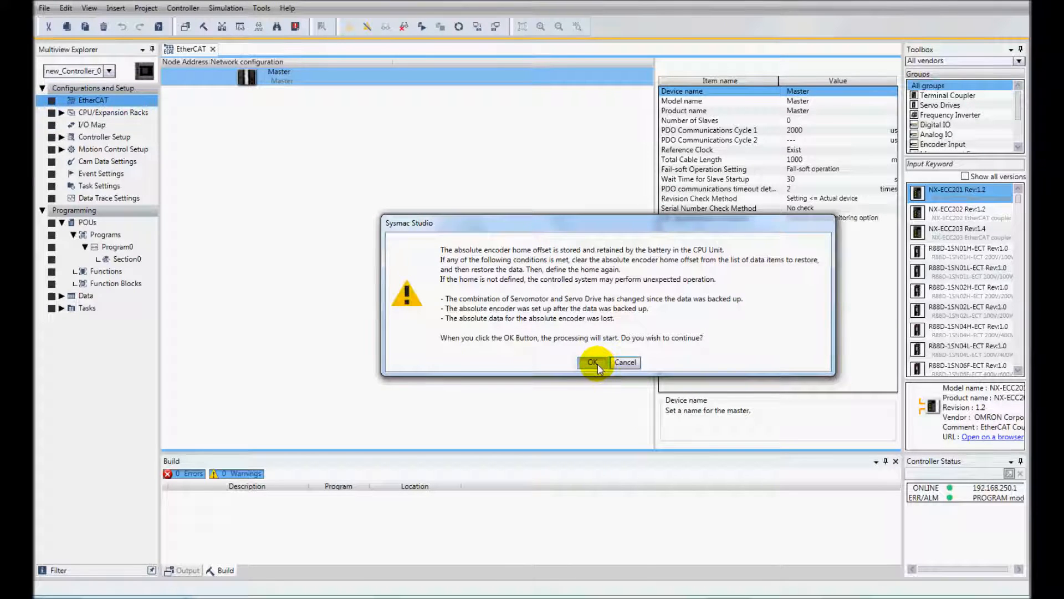
- Accept the encoder warning, run the restore and acknowledge the power-cycle notice
click(590, 362)
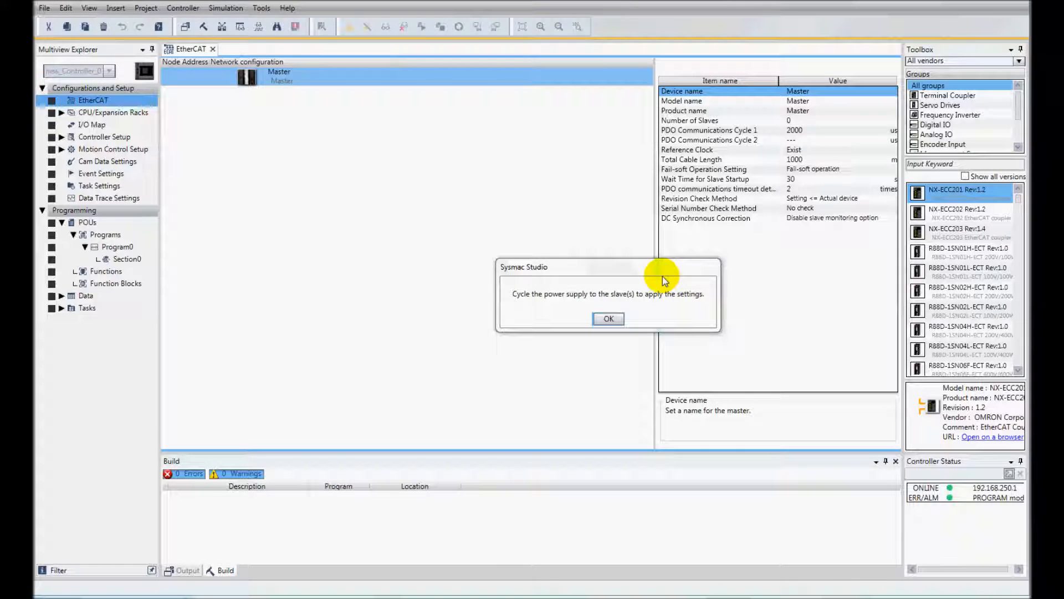
mouse_move(667, 301)
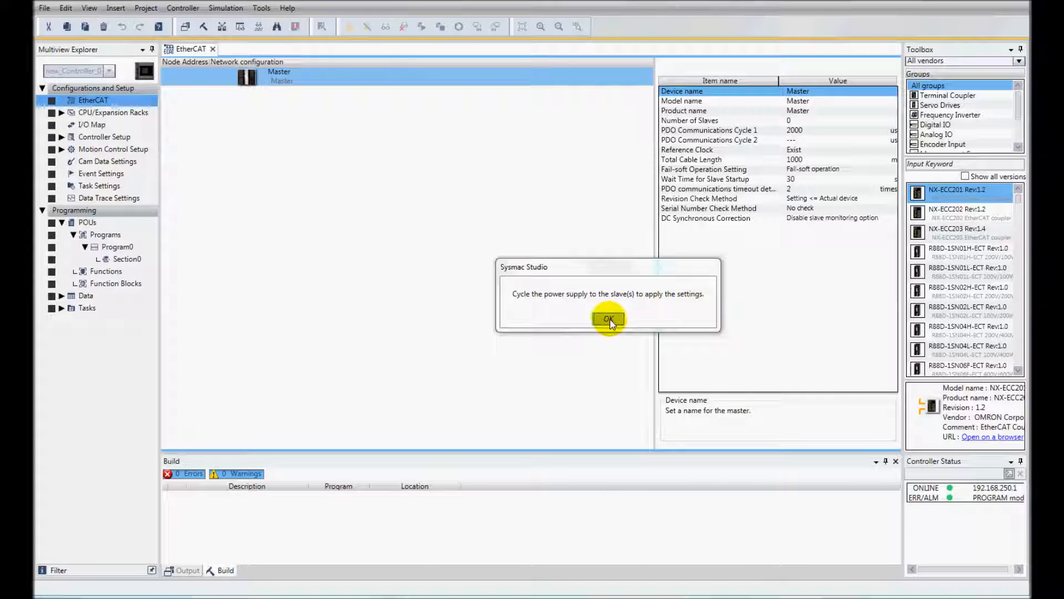
click(607, 319)
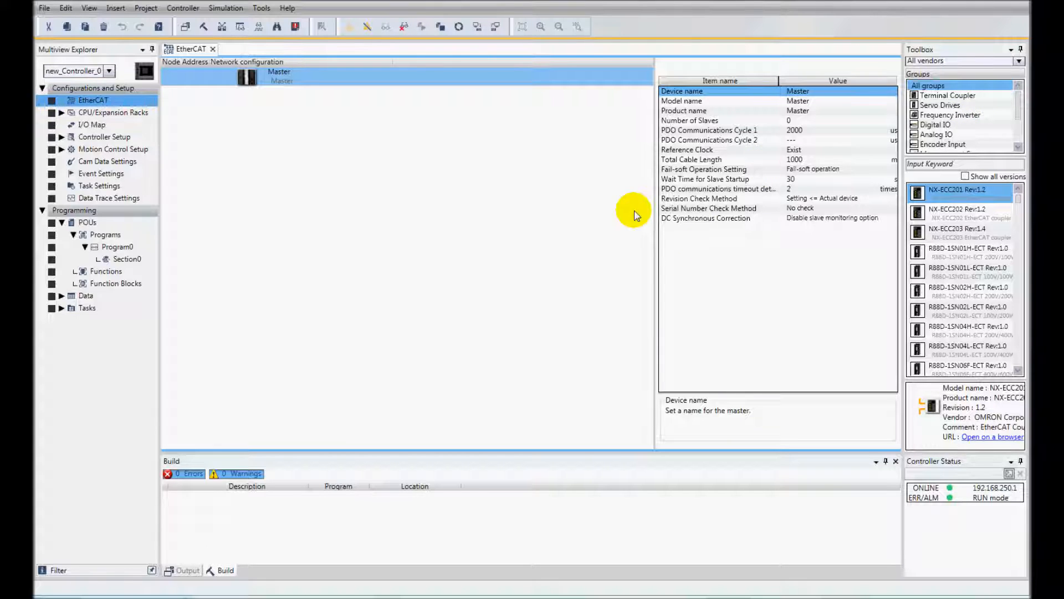
mouse_move(543, 180)
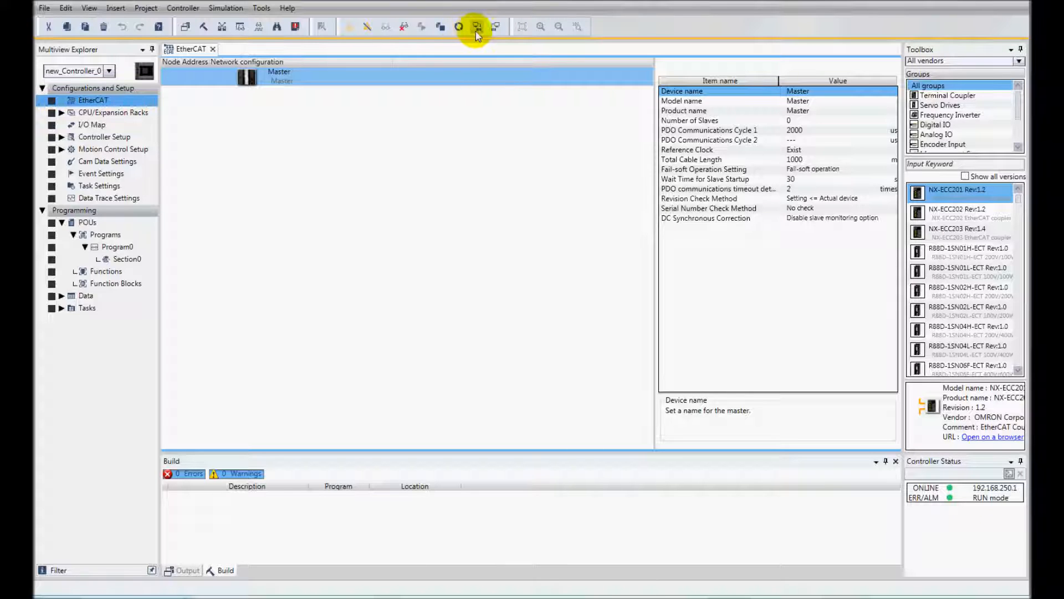
mouse_move(496, 26)
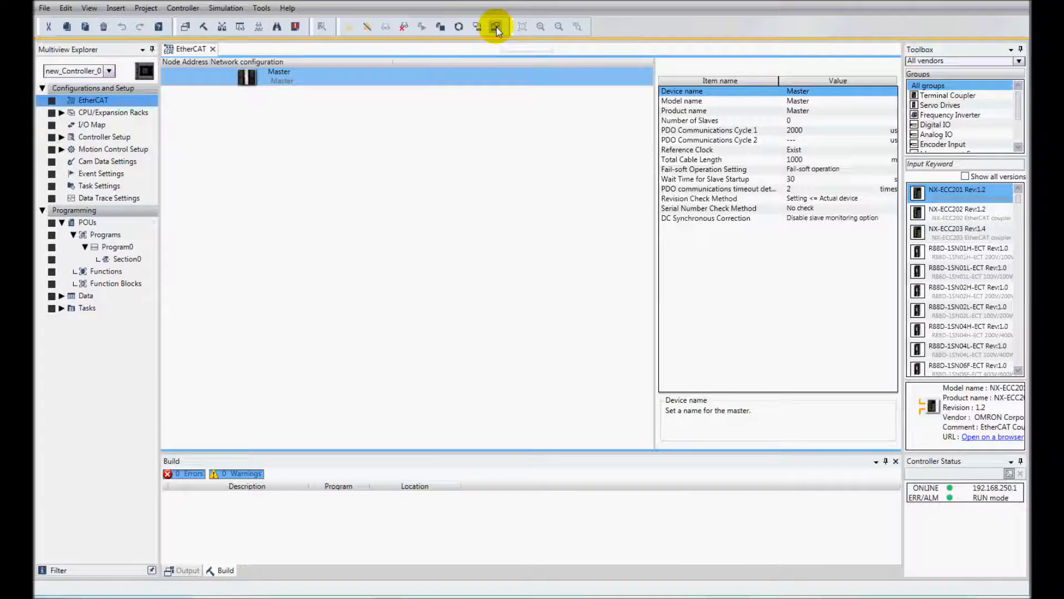
- Transfer from the controller into the project, overwriting it with the restored configuration and program
click(497, 26)
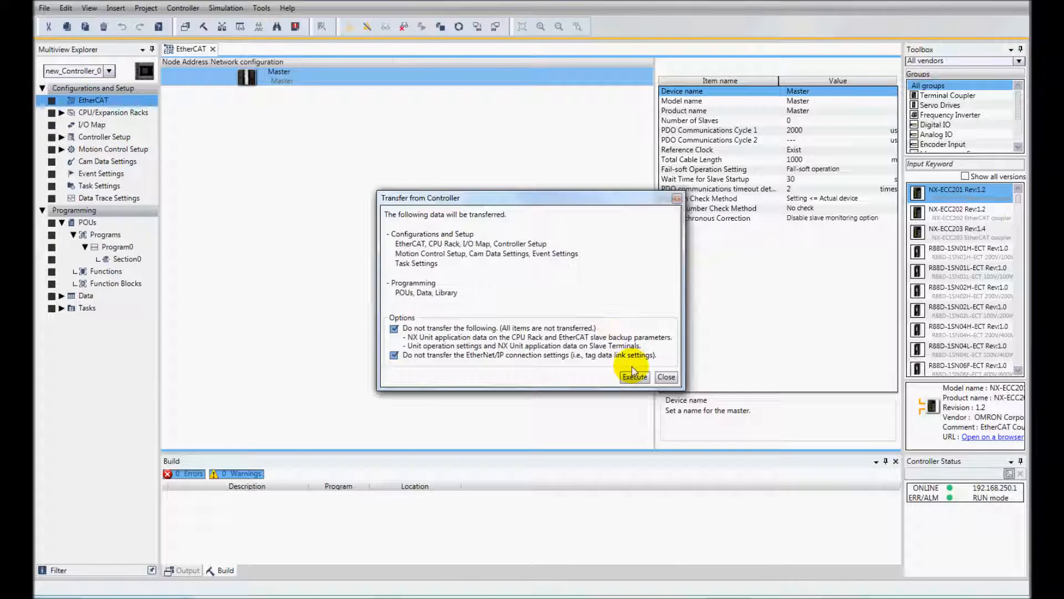
click(634, 377)
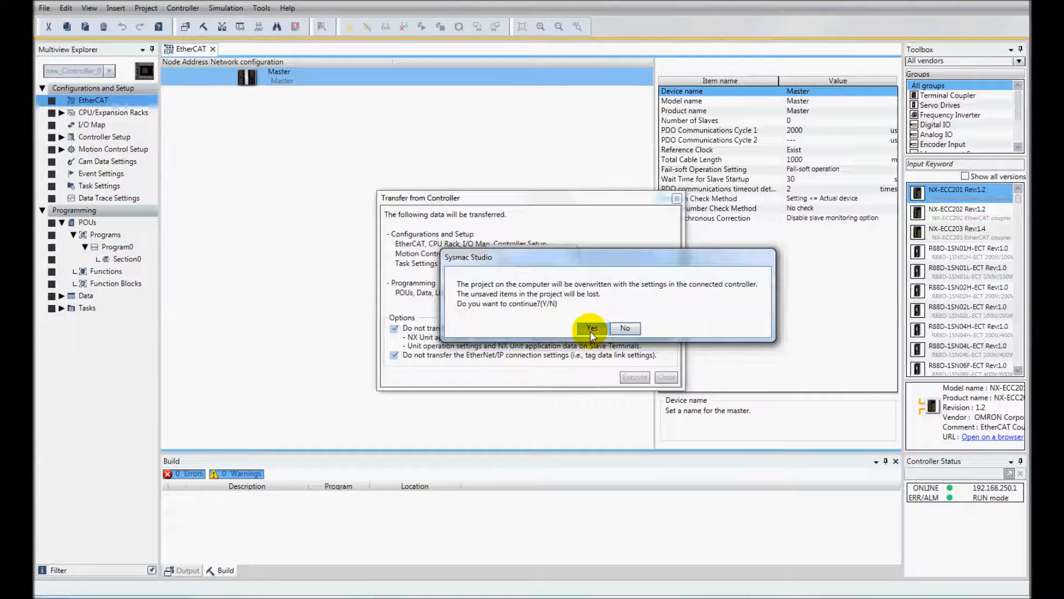
click(591, 328)
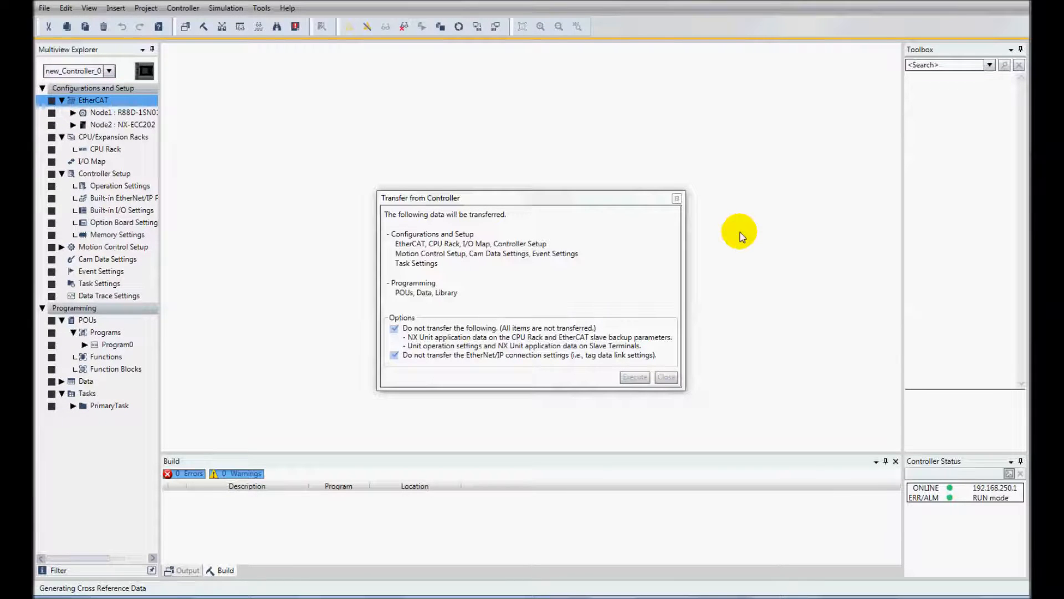
click(666, 377)
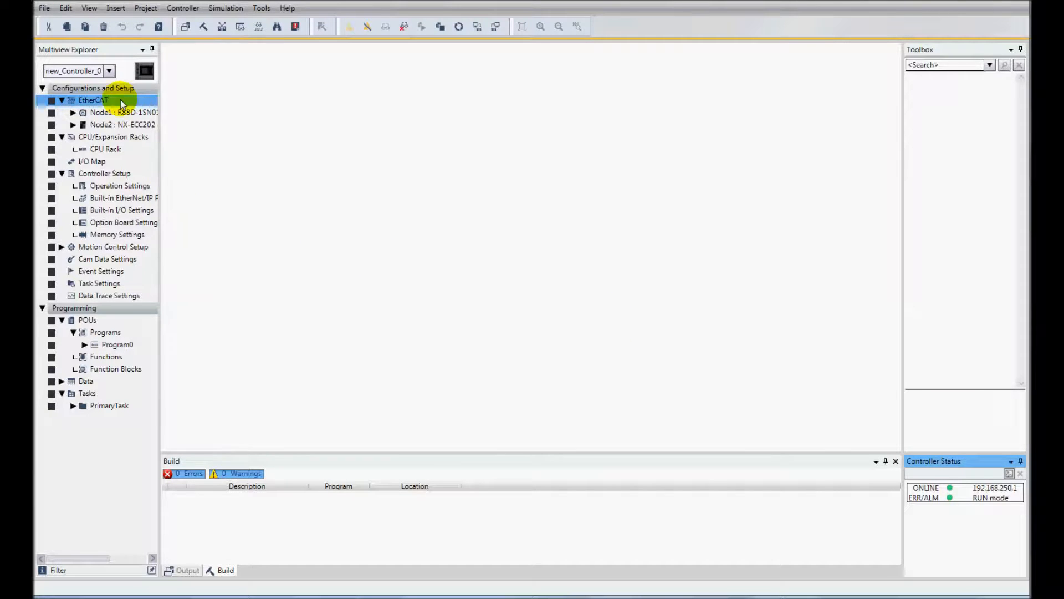
- Review the uploaded EtherCAT network and the E002 coupler's four NX units
double_click(93, 100)
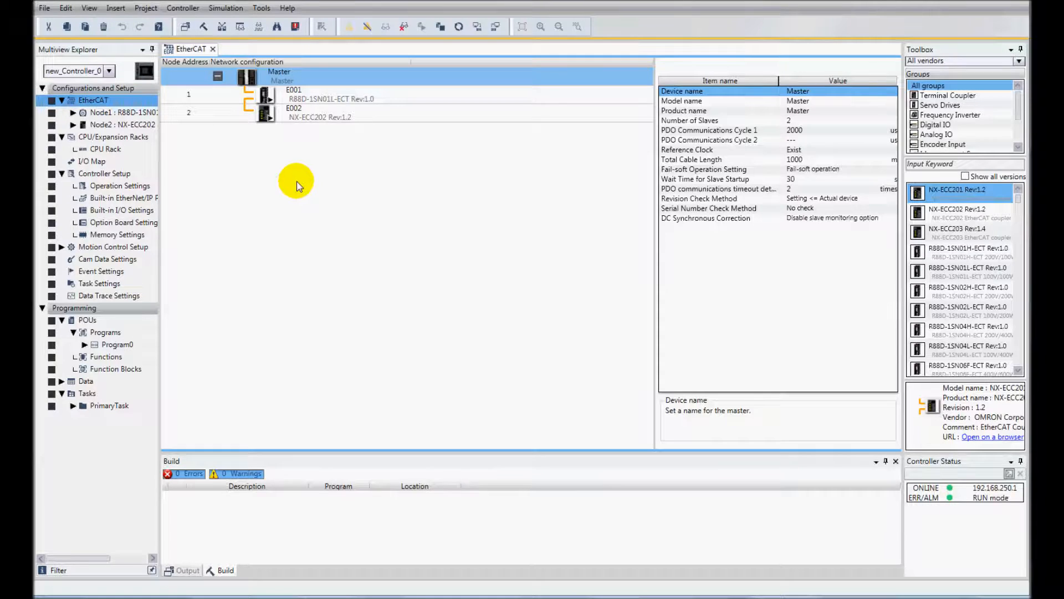
mouse_move(232, 168)
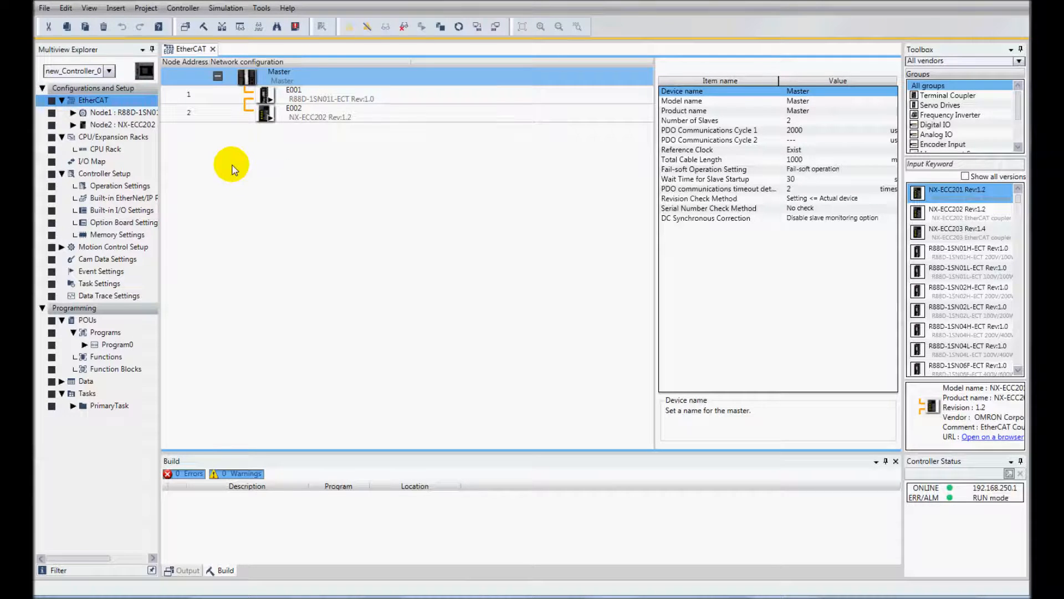
right_click(265, 112)
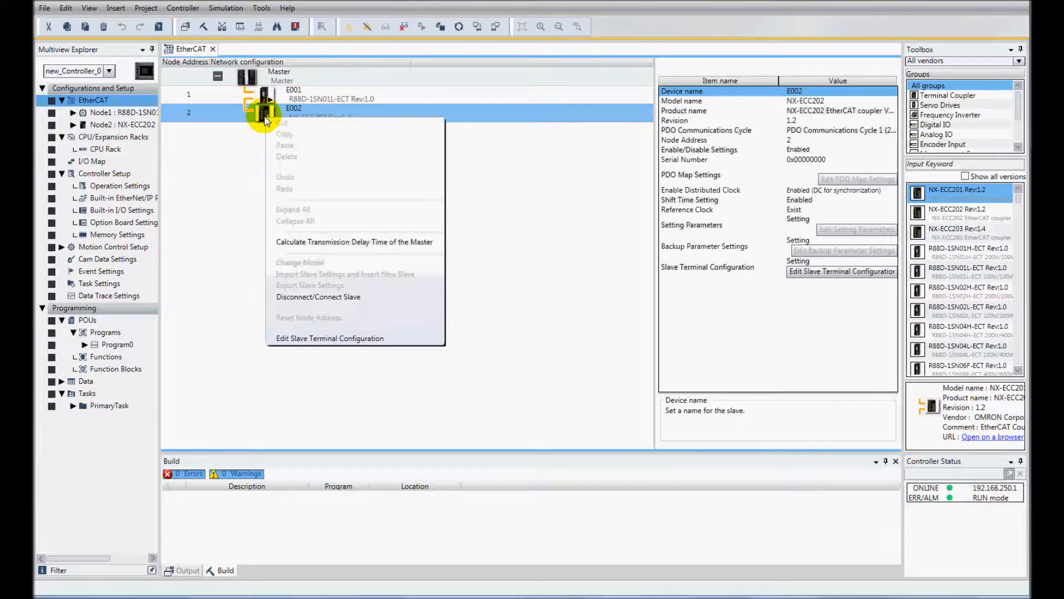
mouse_move(333, 343)
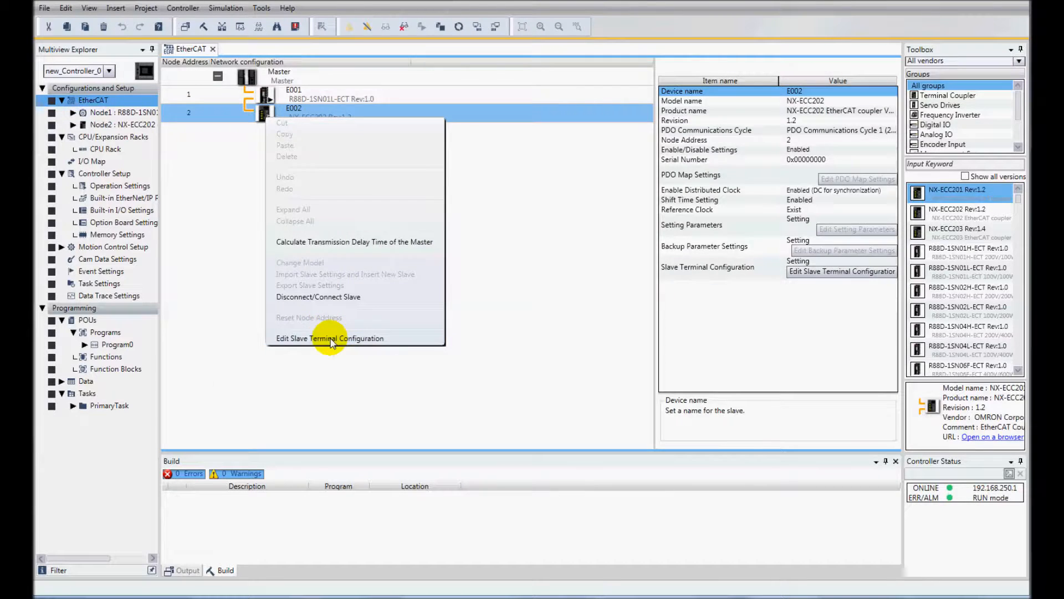
click(329, 338)
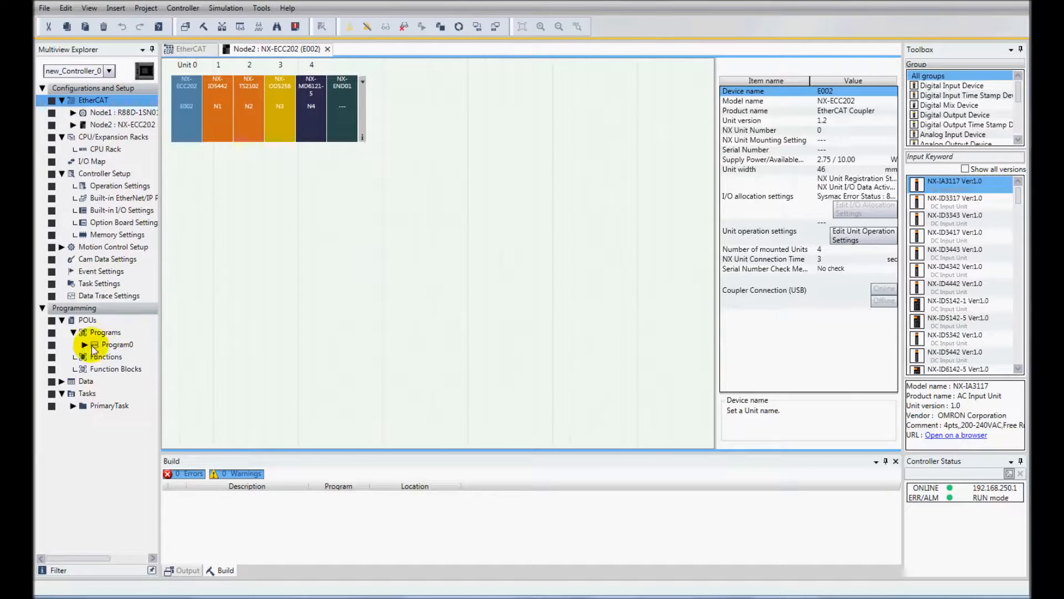
- Display the MotionControl ladder program under Program0 to verify the restore
click(83, 344)
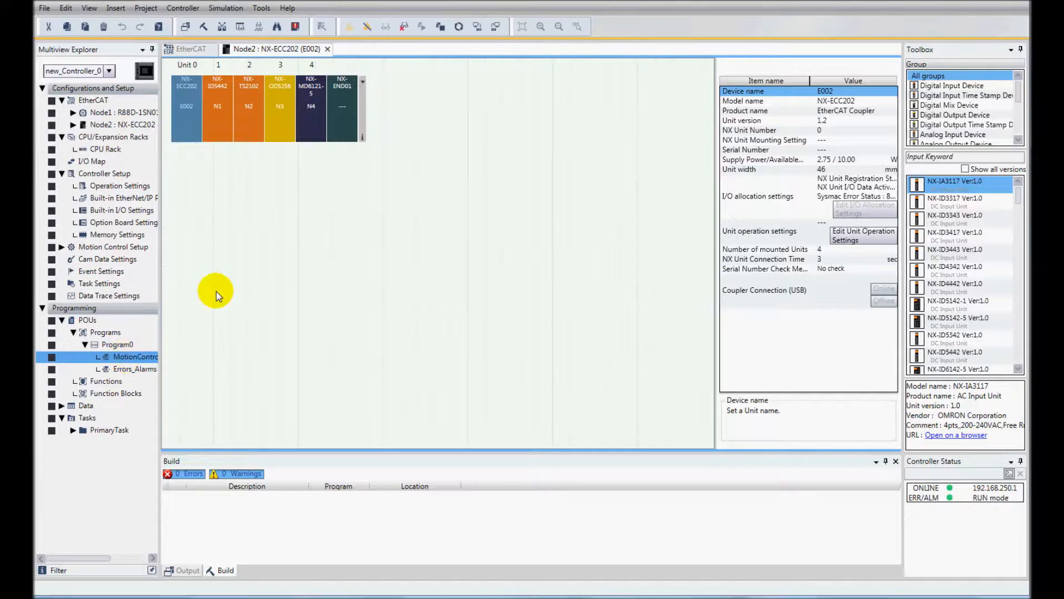
double_click(135, 356)
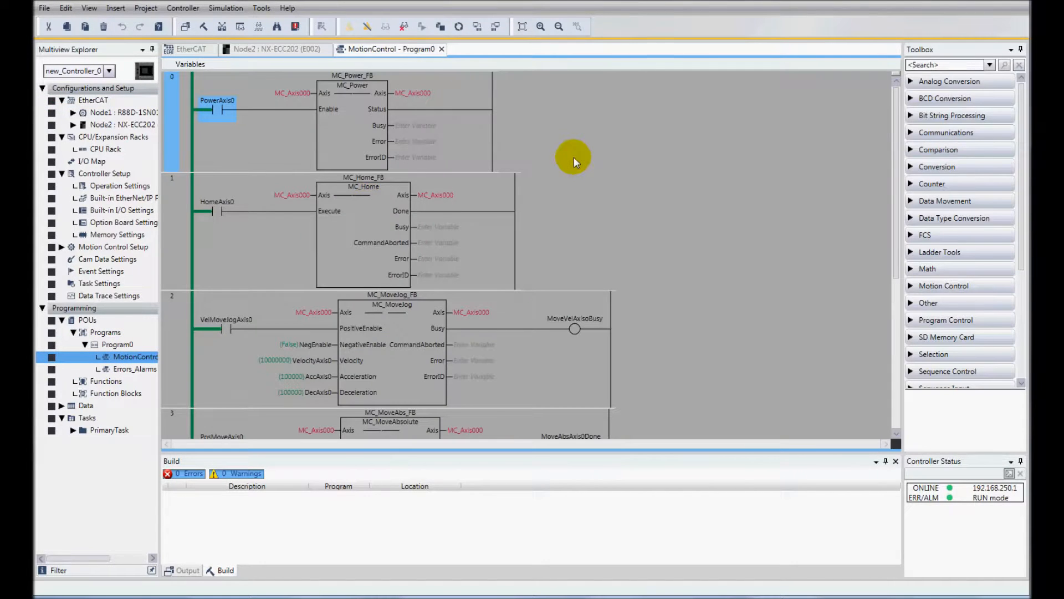